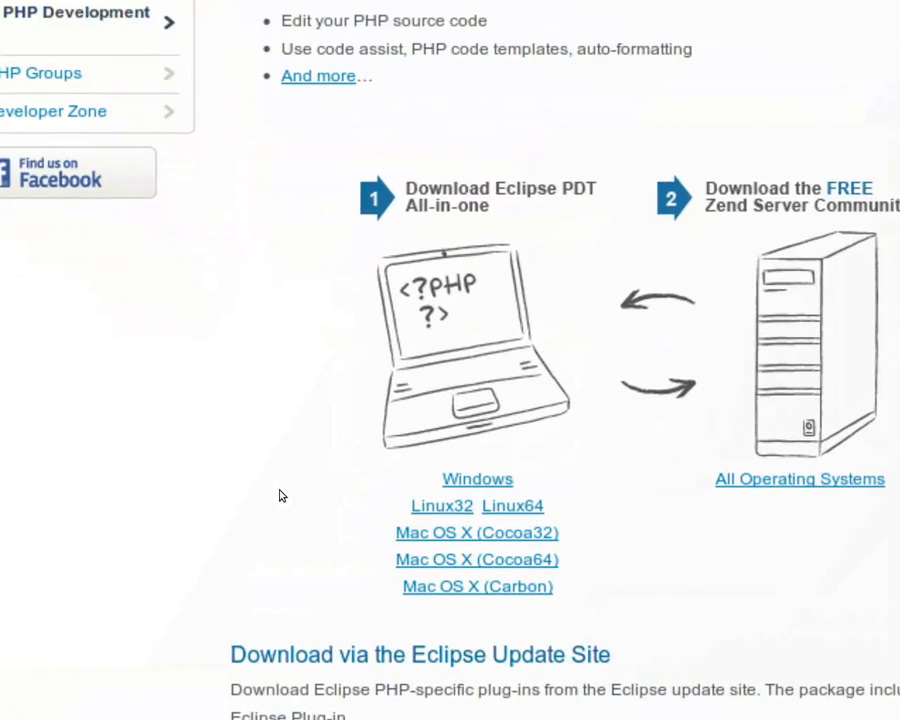
Step: Download the 32-bit Linux Eclipse PDT package and open it with Archive Manager
scroll(up, 3)
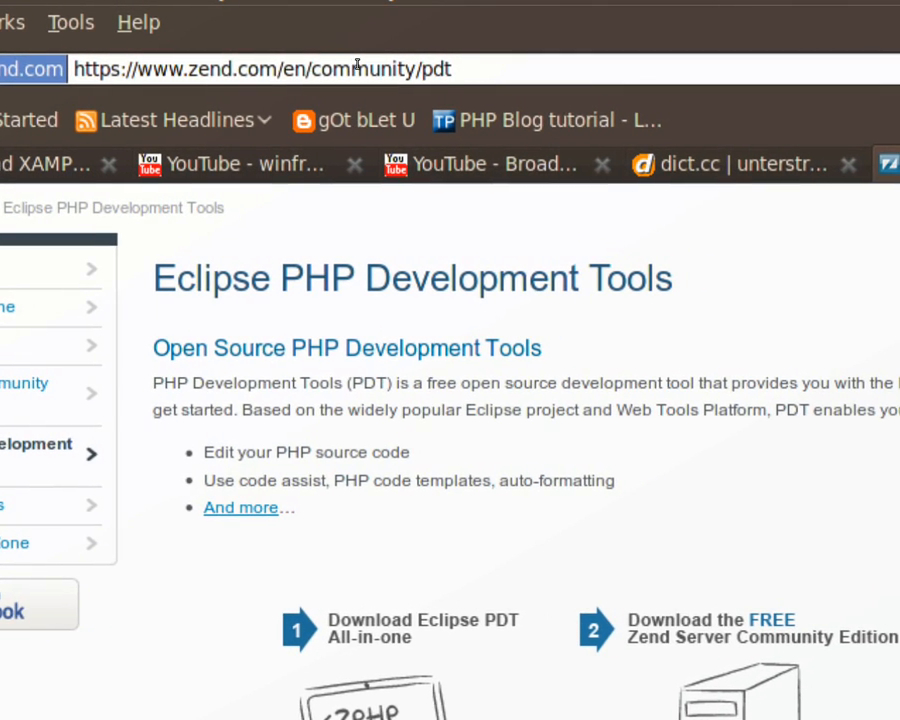
scroll(down, 3)
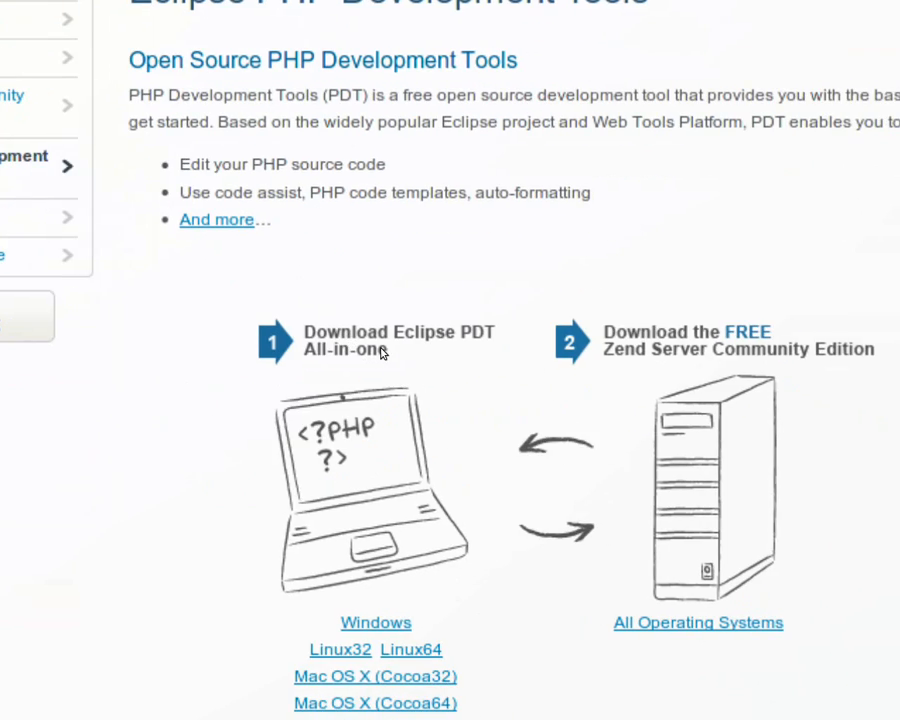
scroll(up, 3)
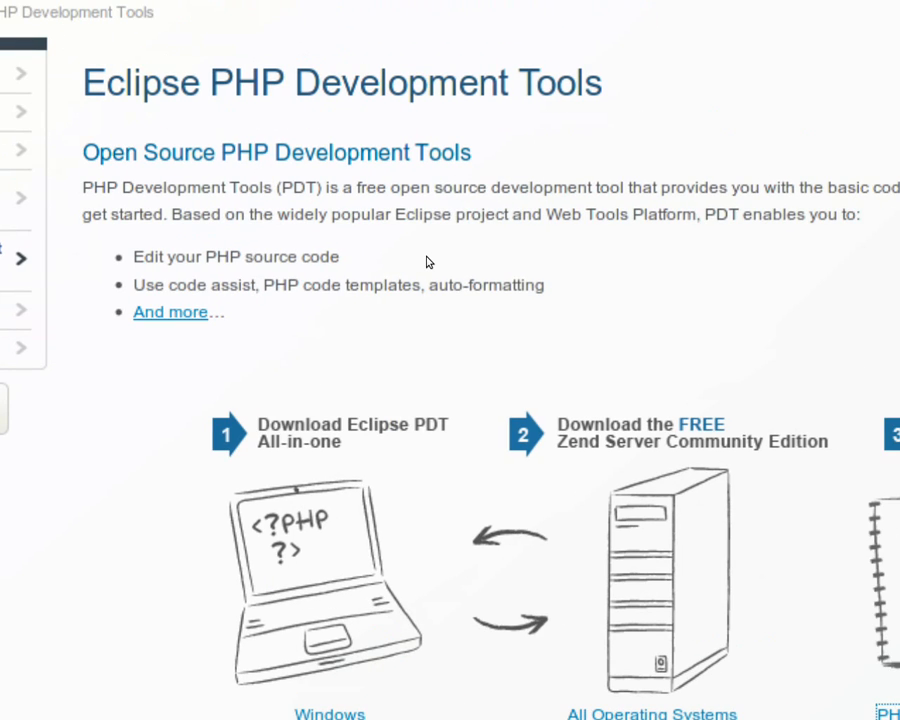
scroll(down, 3)
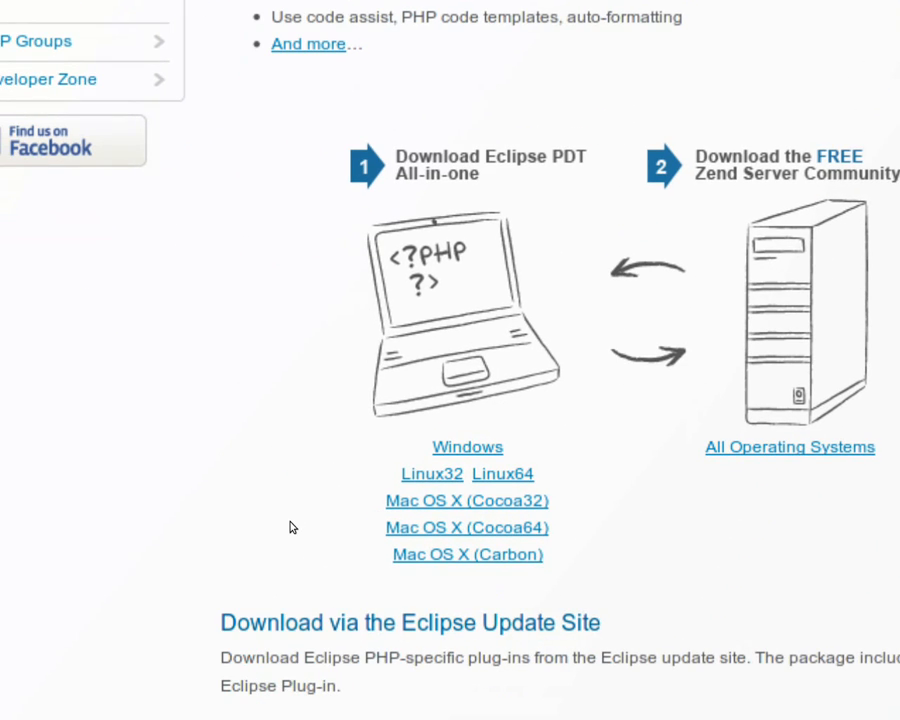
scroll(up, 3)
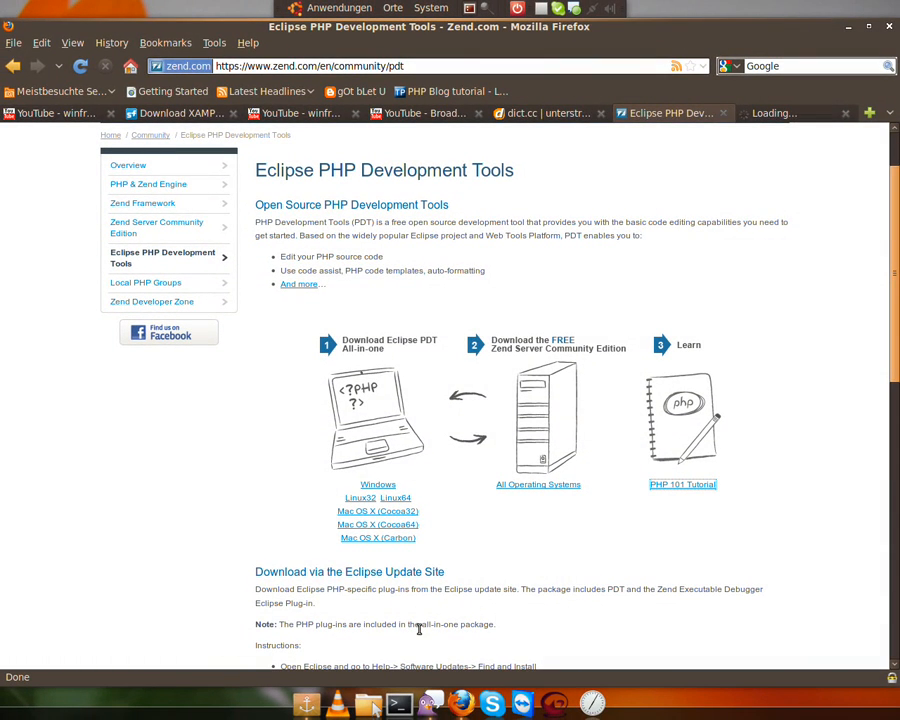
mouse_move(410, 452)
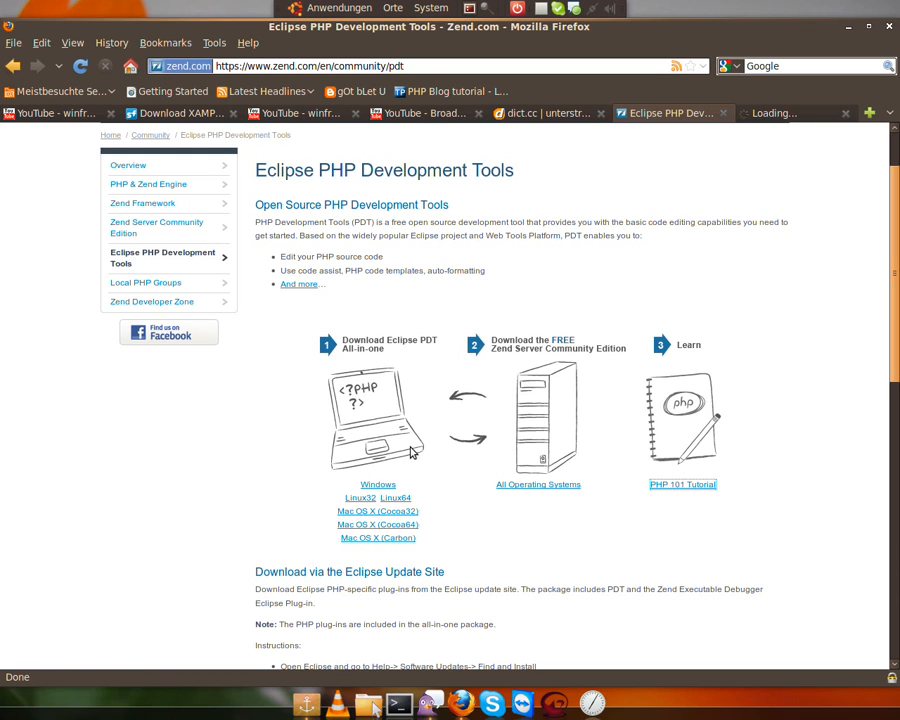
mouse_move(351, 491)
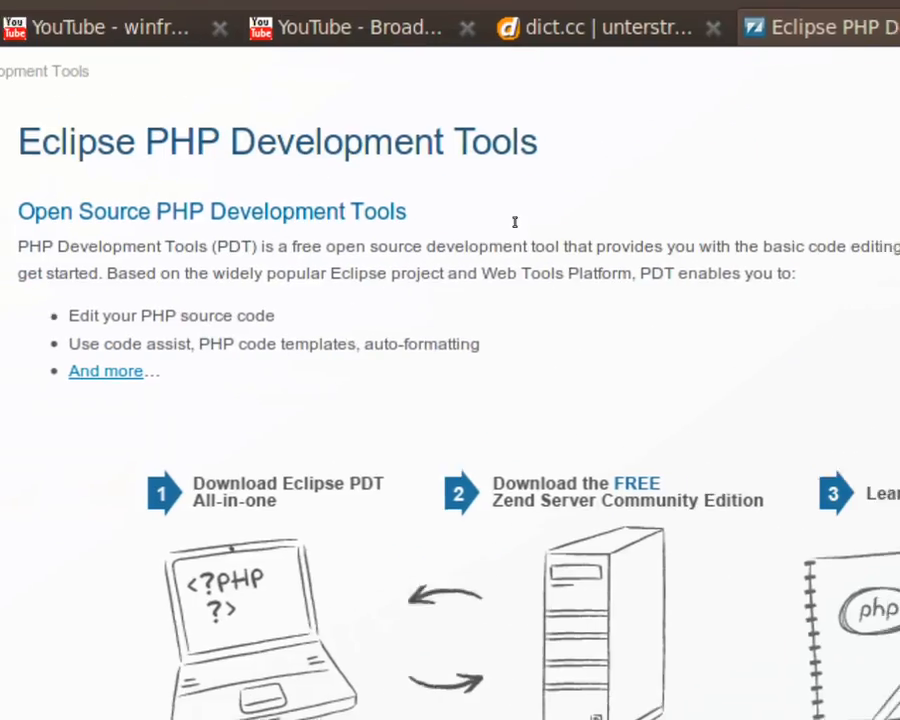
scroll(down, 3)
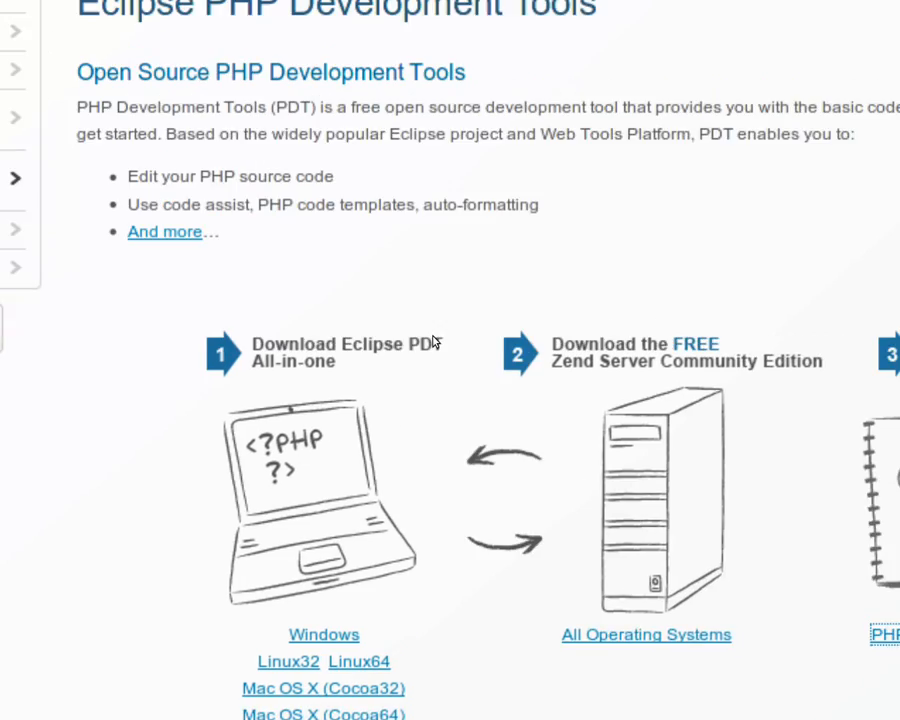
scroll(down, 3)
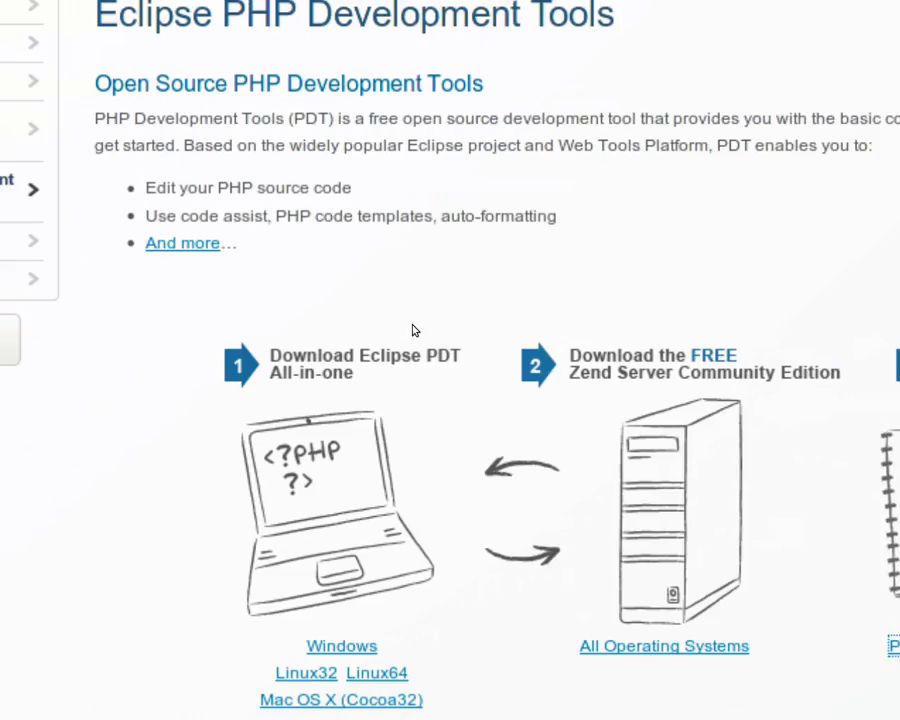
scroll(down, 3)
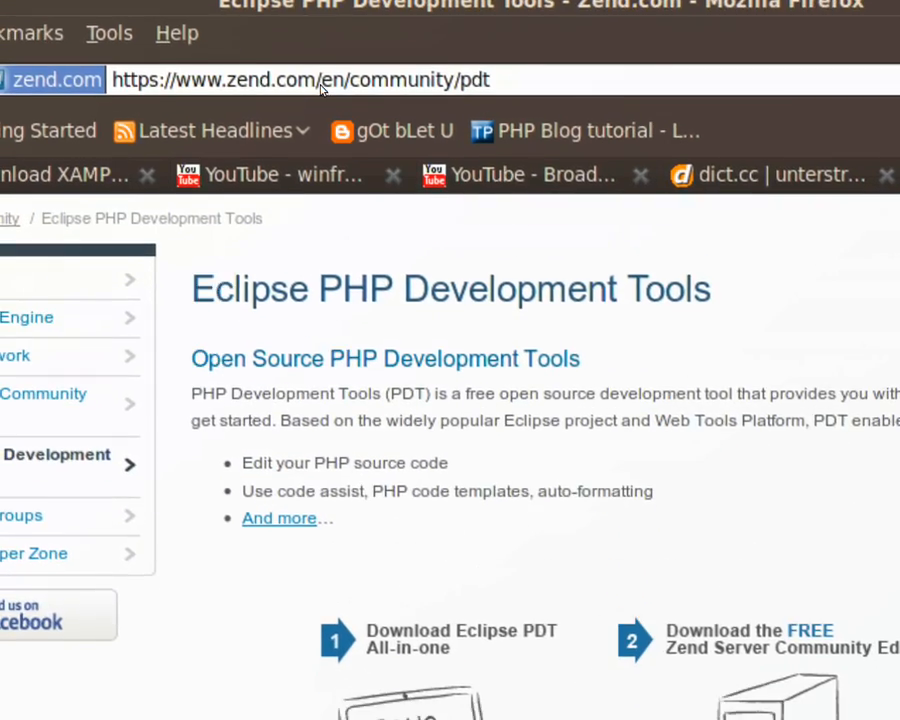
scroll(down, 3)
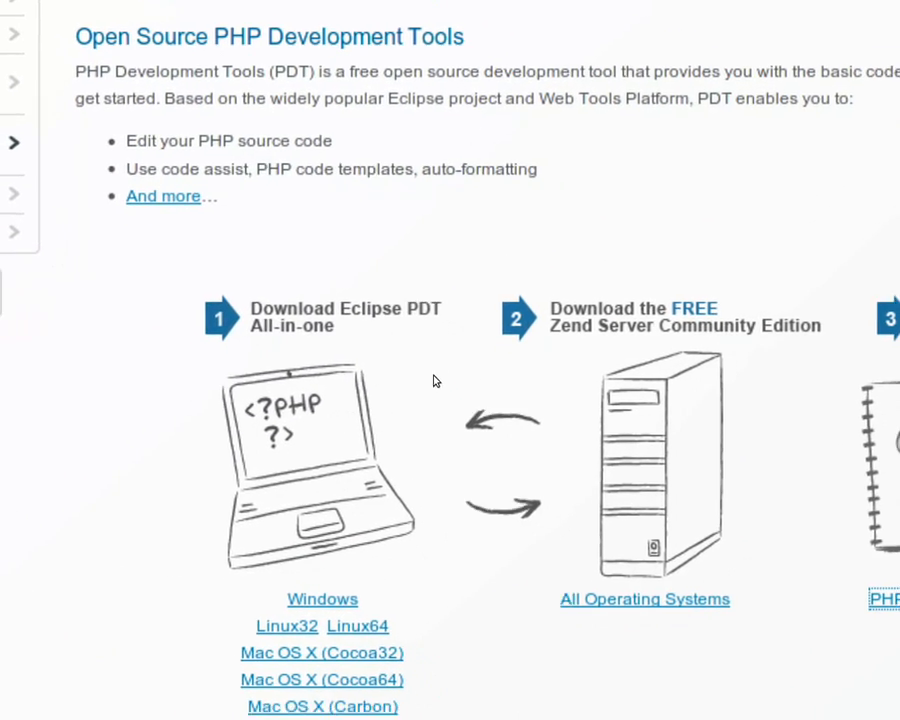
scroll(down, 3)
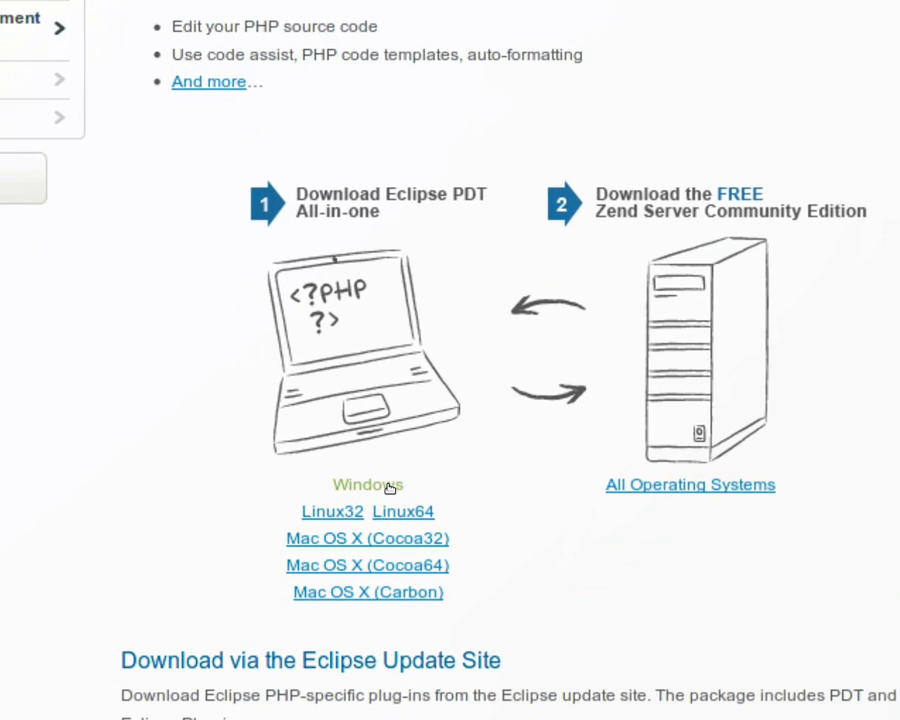
scroll(down, 3)
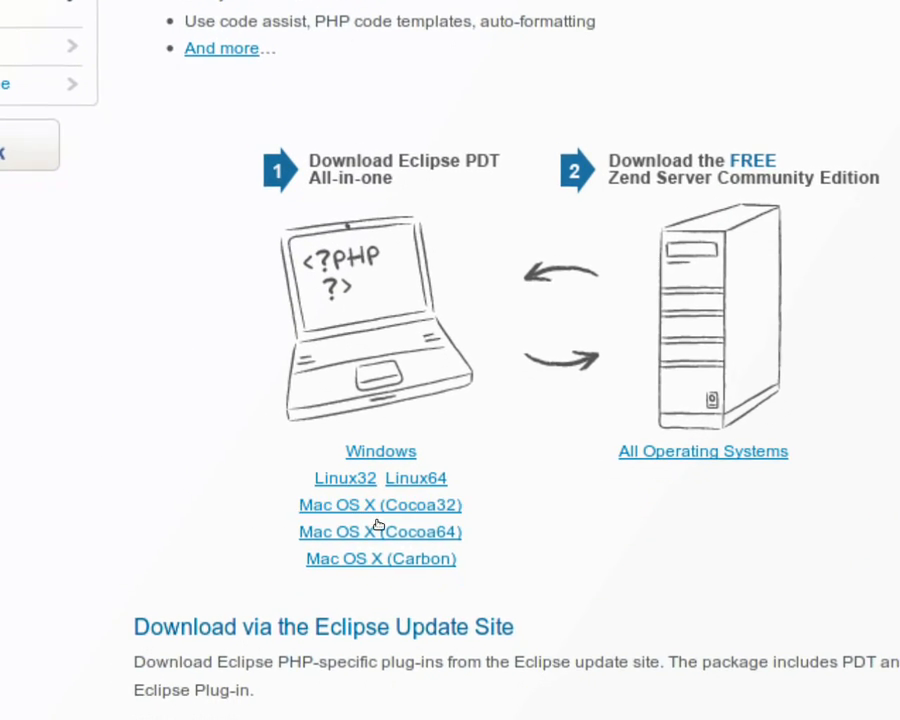
scroll(down, 3)
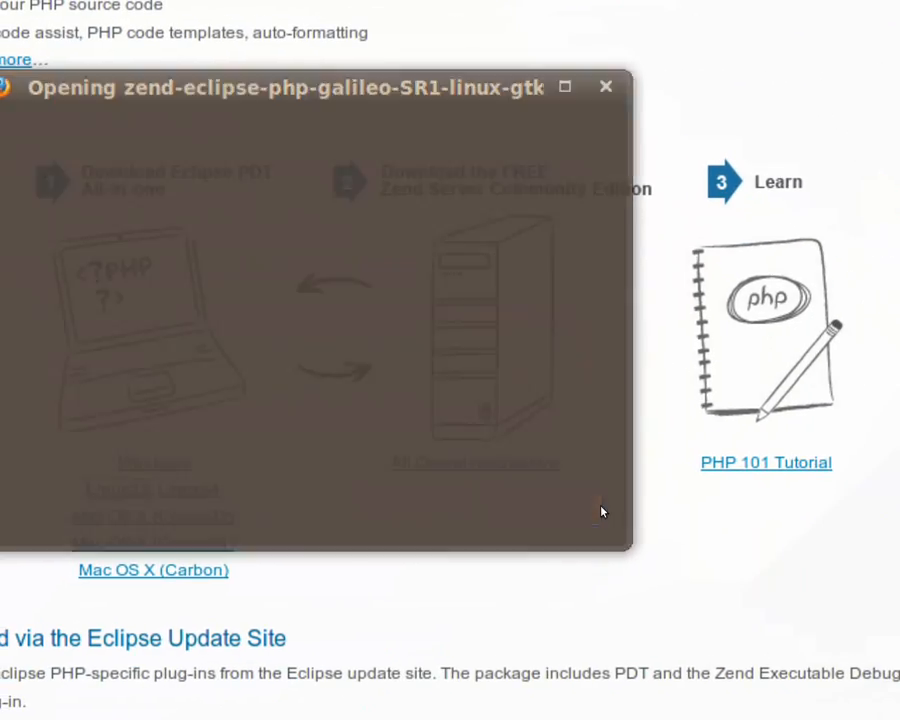
click(605, 86)
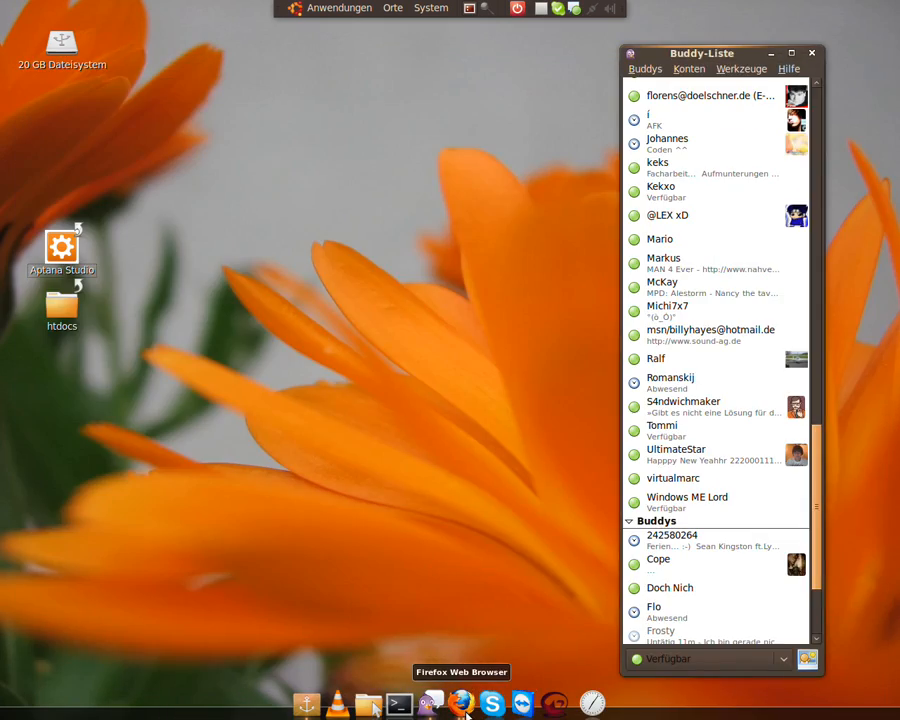
Step: Restore Firefox and switch to its Zend.com window from the dock's window list
click(460, 703)
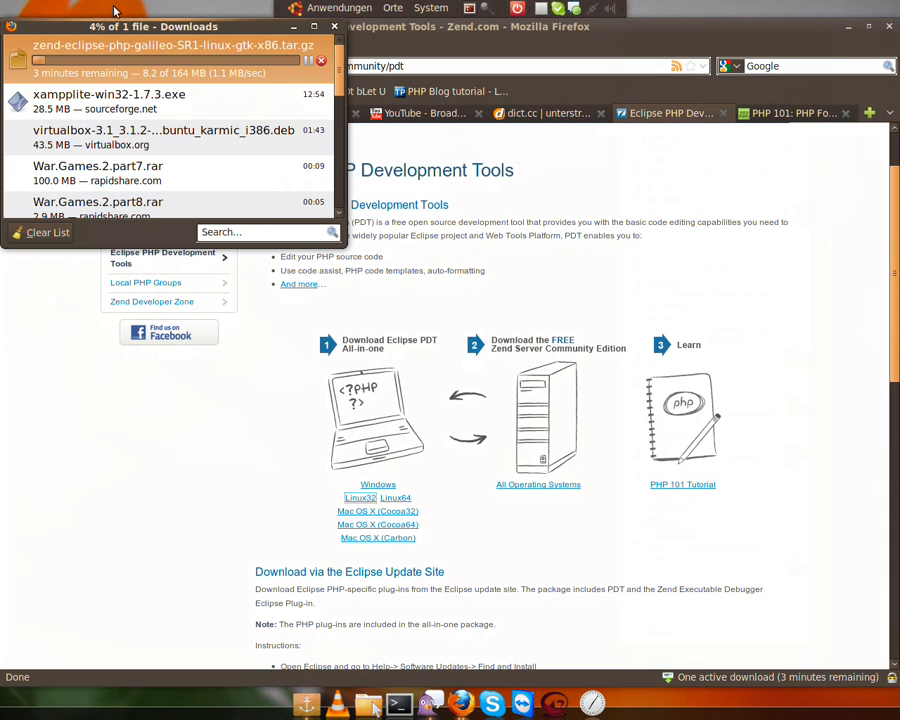
drag(150, 26, 320, 162)
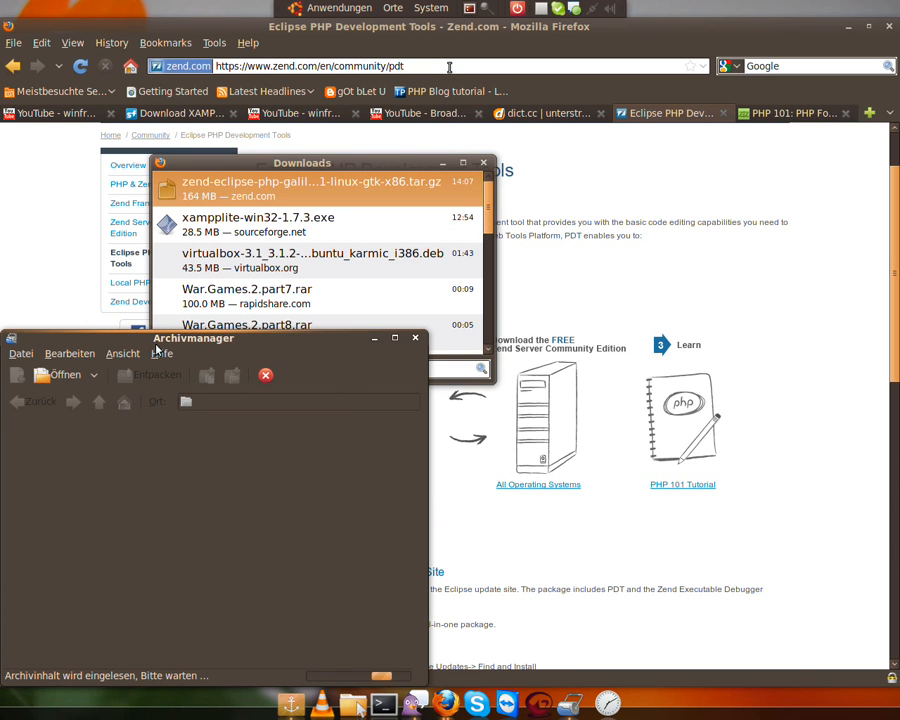
drag(193, 338, 364, 325)
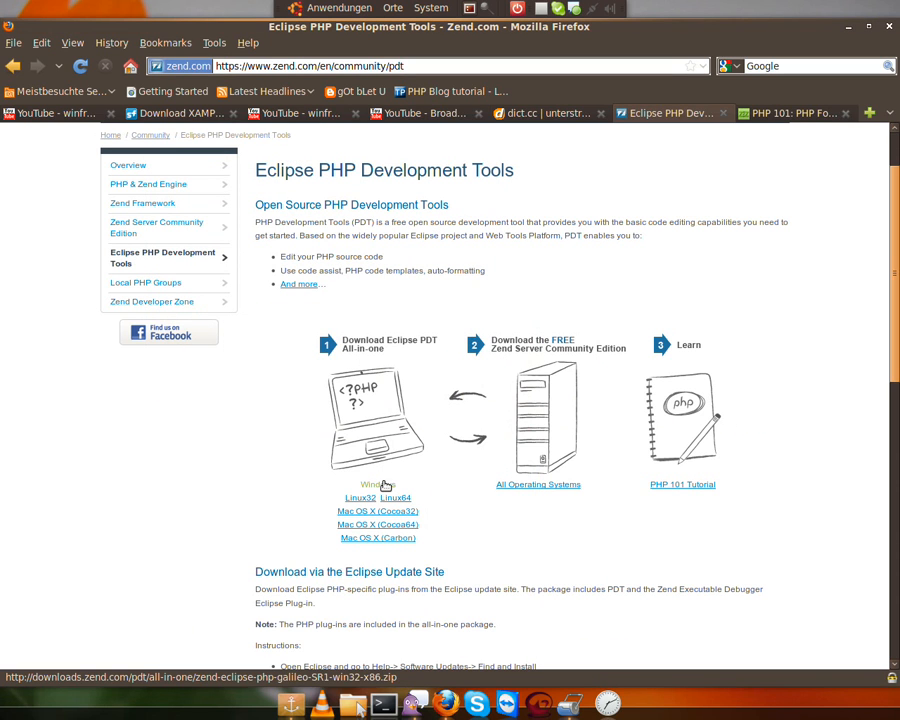
mouse_move(446, 705)
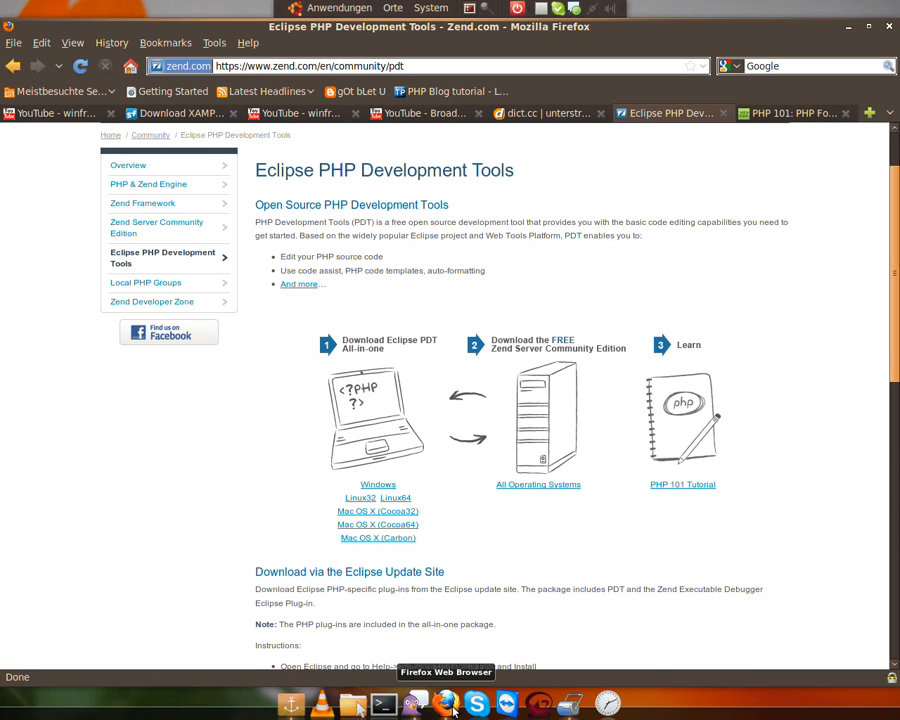
right_click(446, 702)
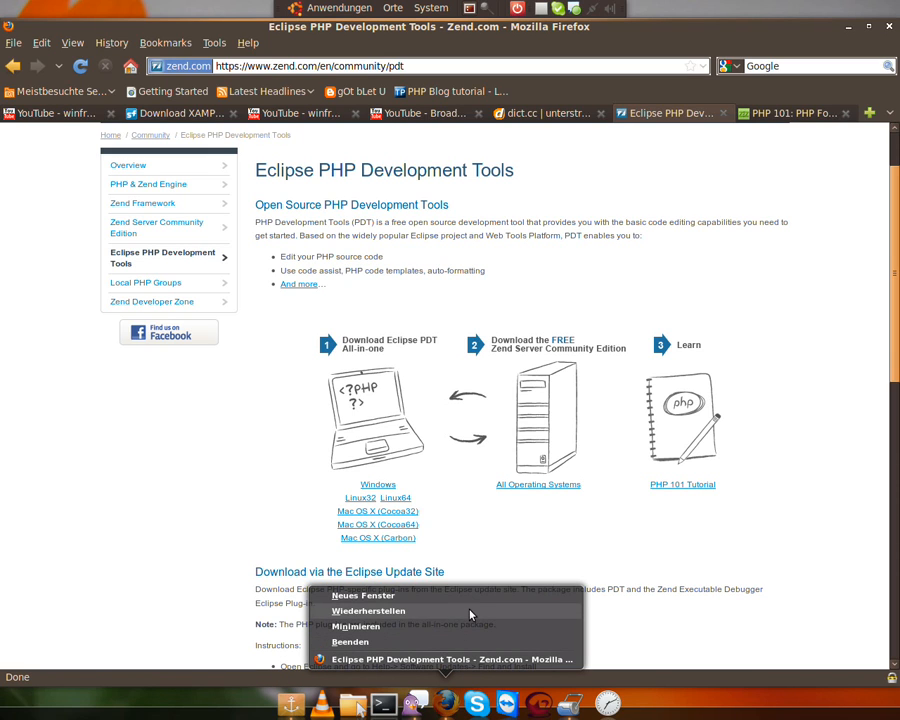
mouse_move(454, 682)
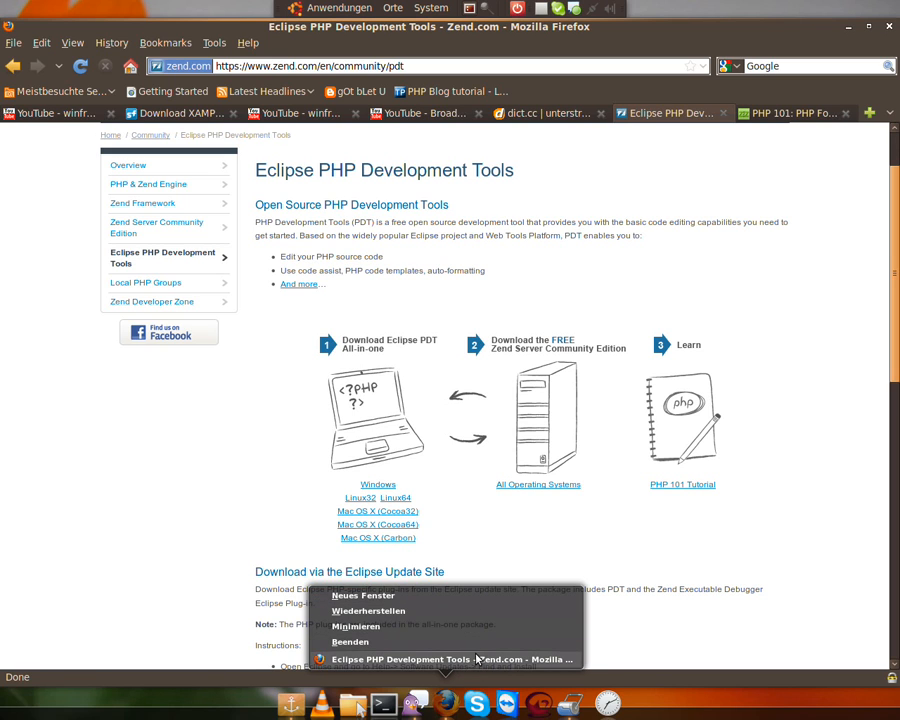
click(570, 705)
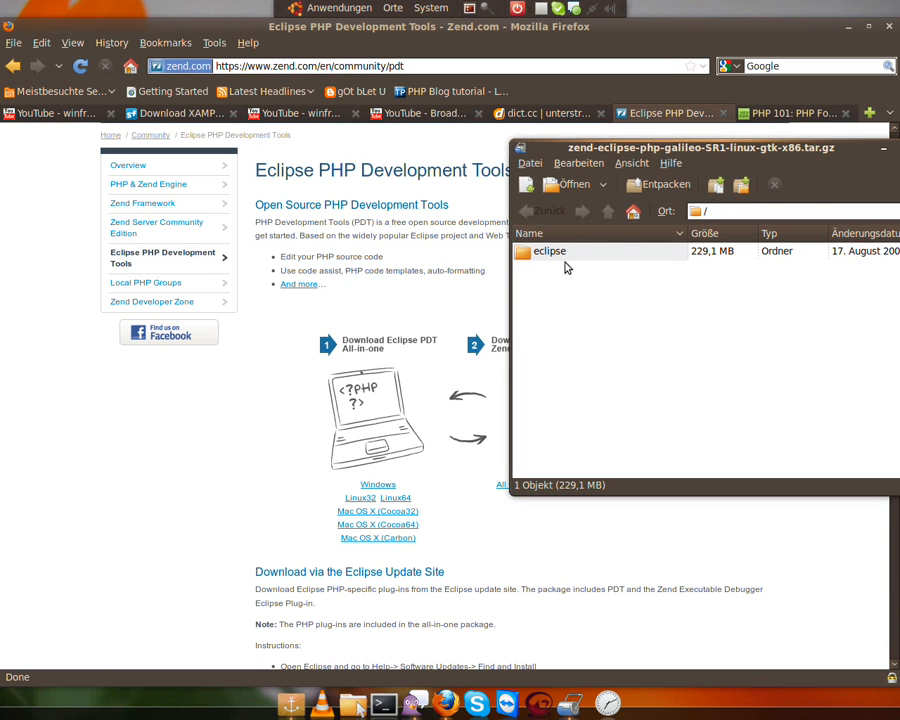
mouse_move(588, 265)
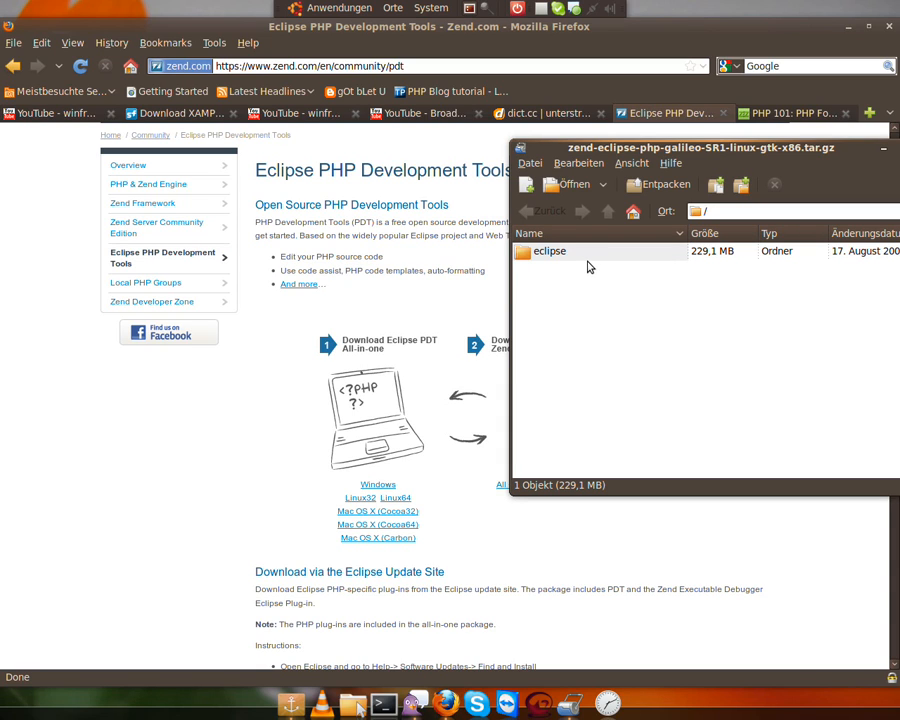
Step: Open the Home Folder from Places and drag the package's eclipse folder into it
click(392, 8)
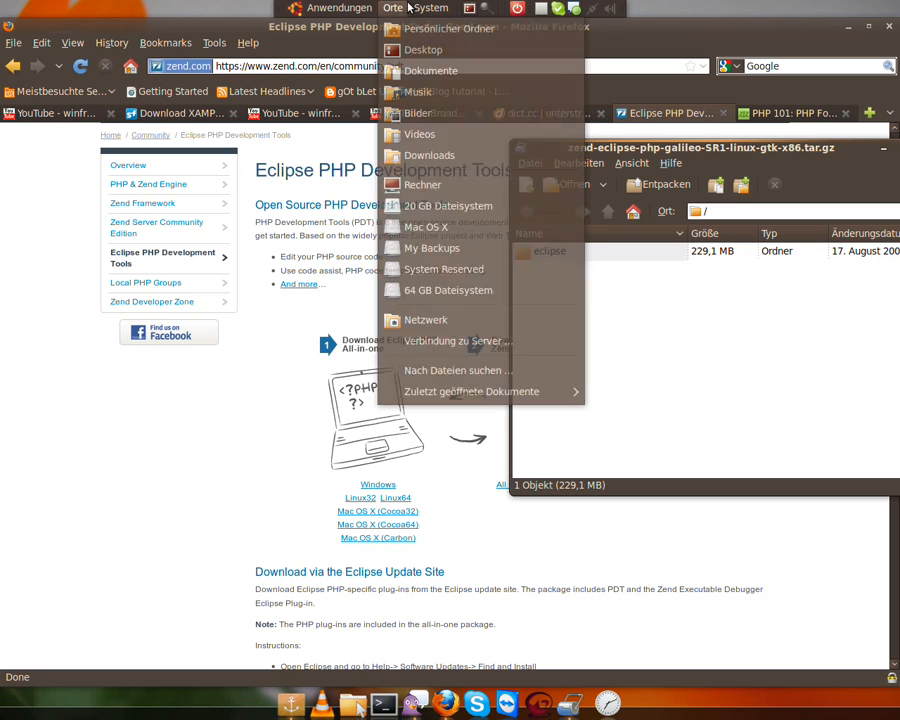
click(449, 28)
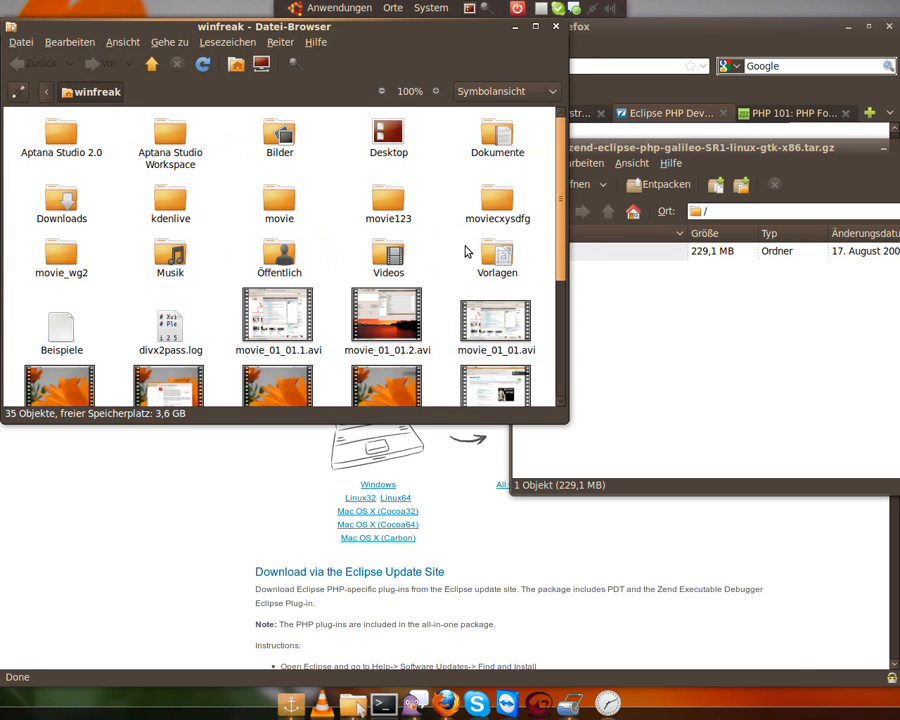
mouse_move(170, 130)
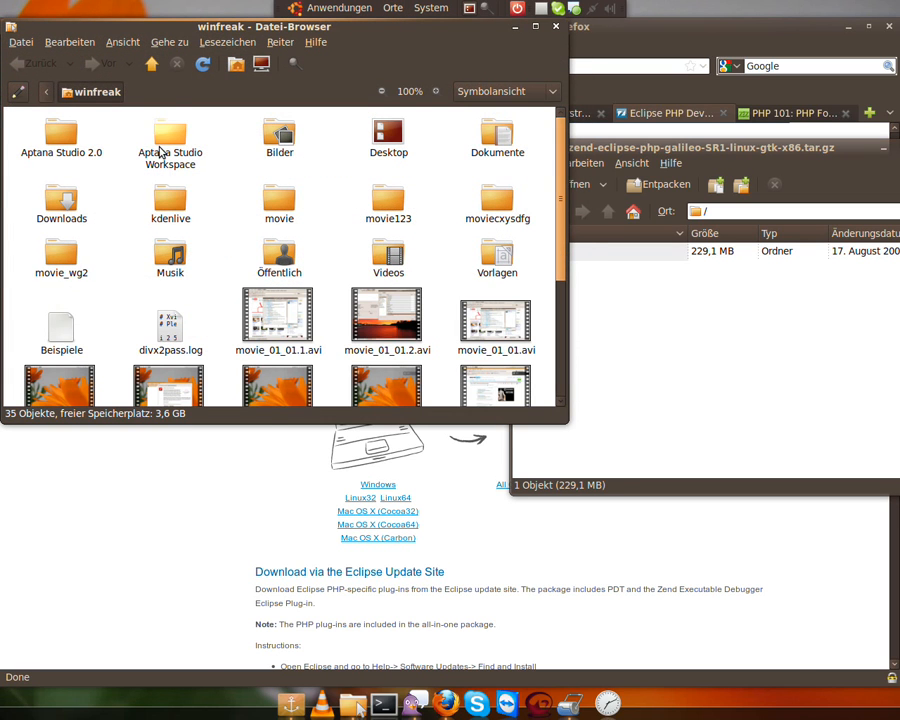
click(170, 135)
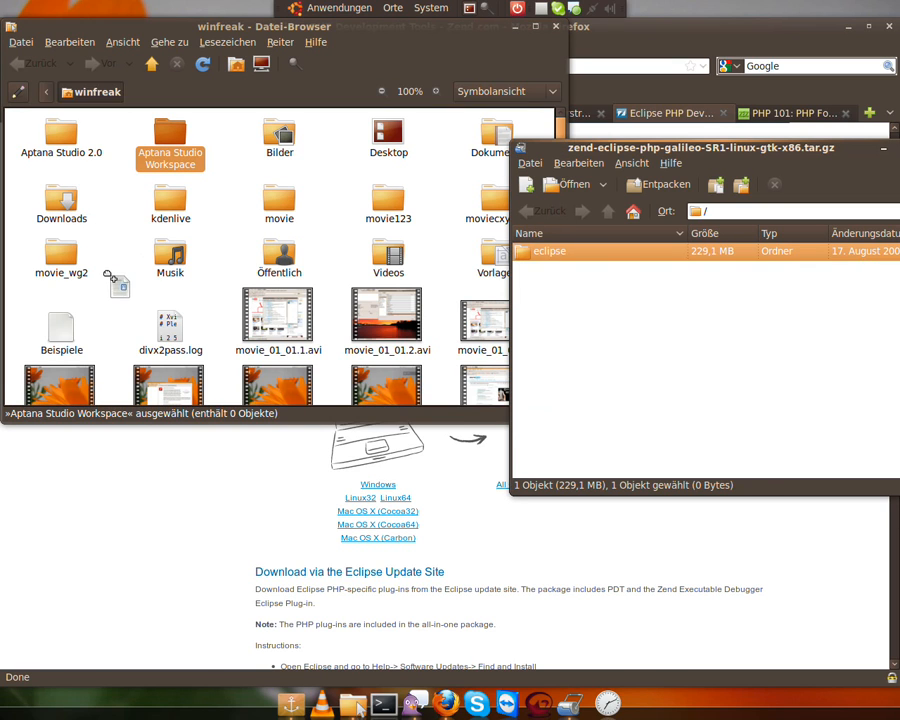
click(657, 184)
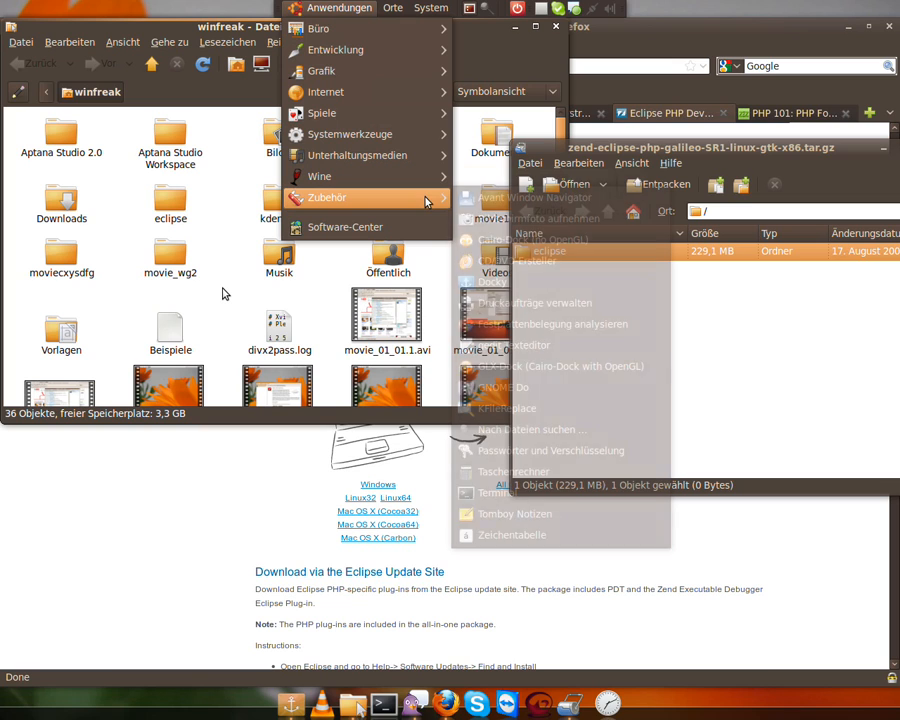
mouse_move(548, 513)
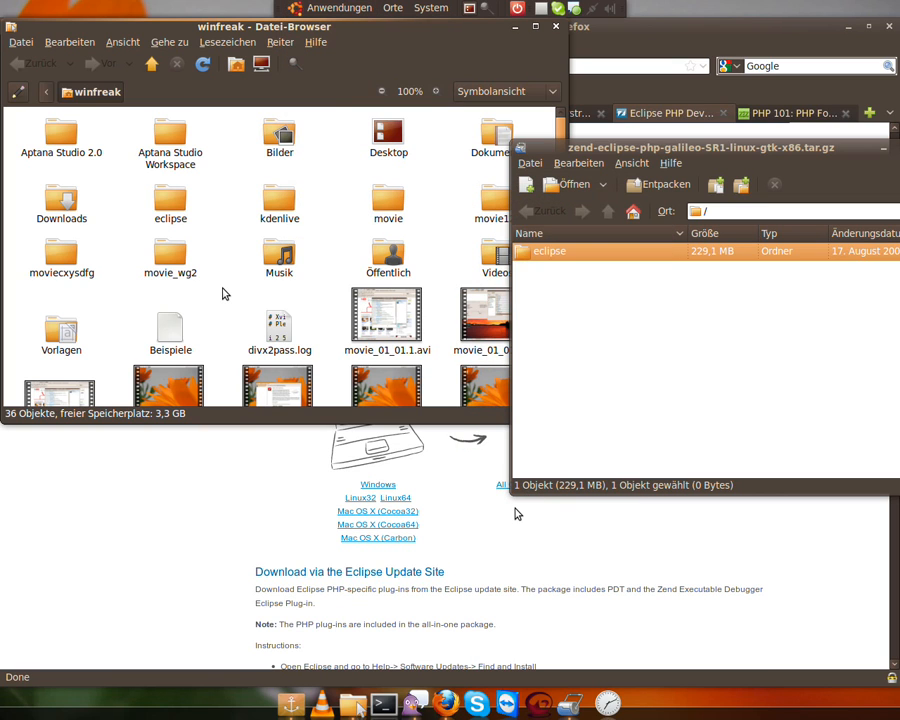
Step: Run '/opt/lampp/lampp start' in a new terminal window
click(383, 704)
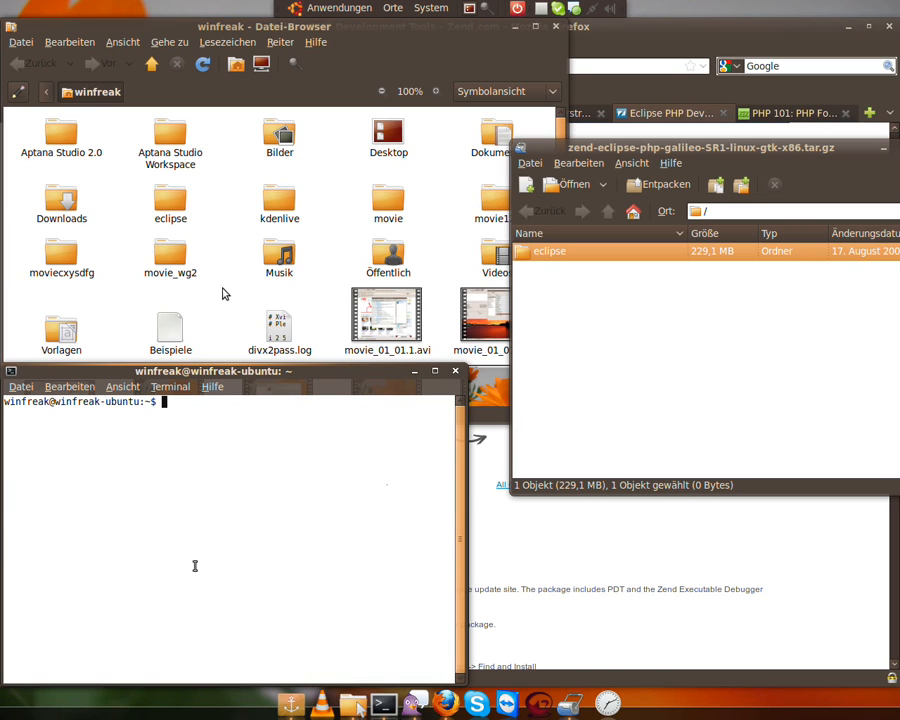
text(/)
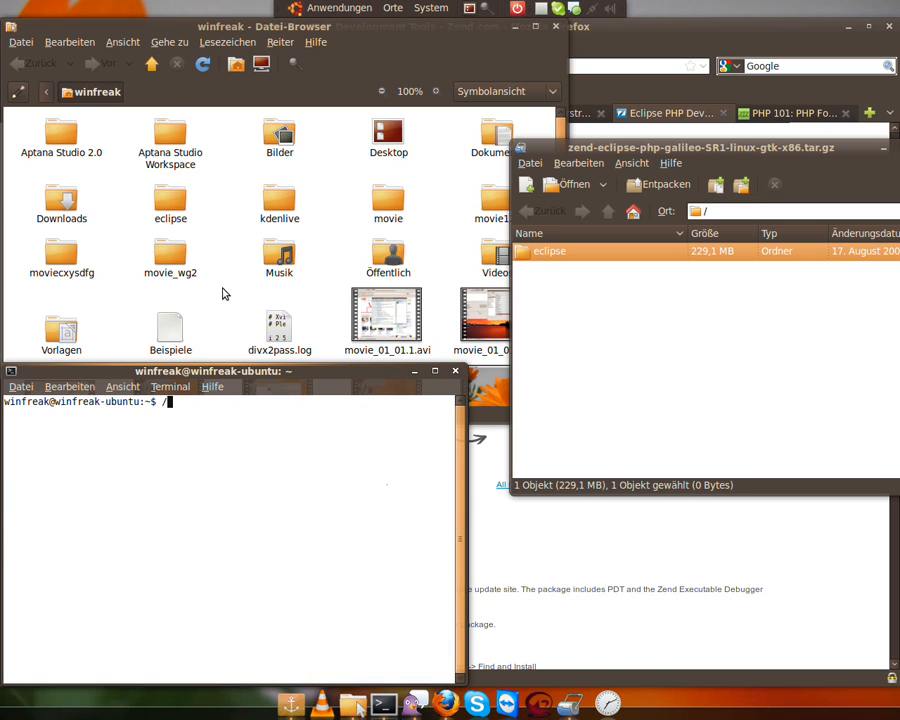
text(opt/lampp/lampp)
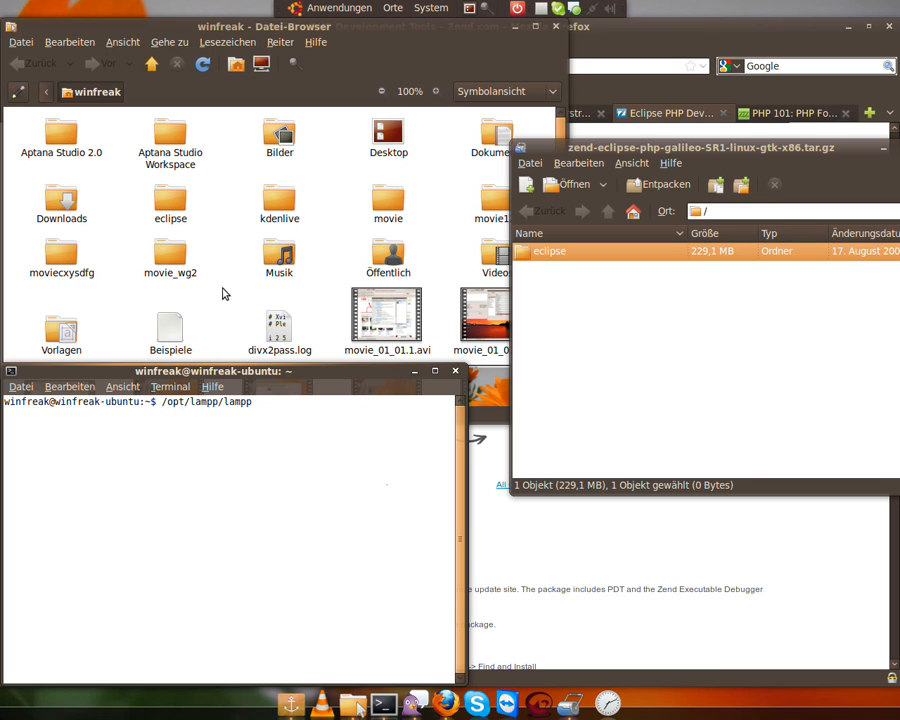
text(start)
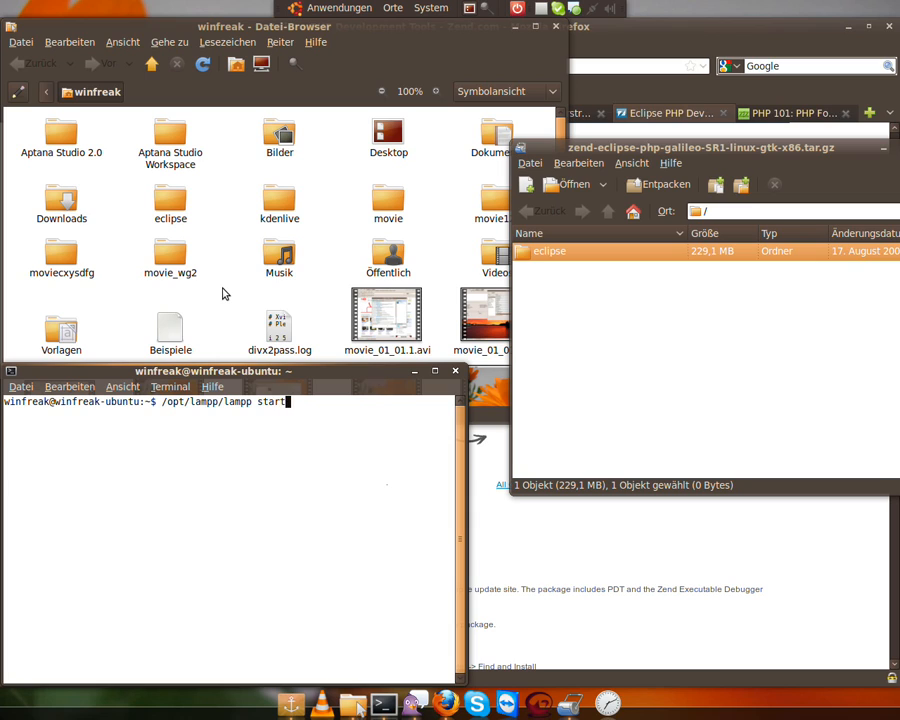
key(Return)
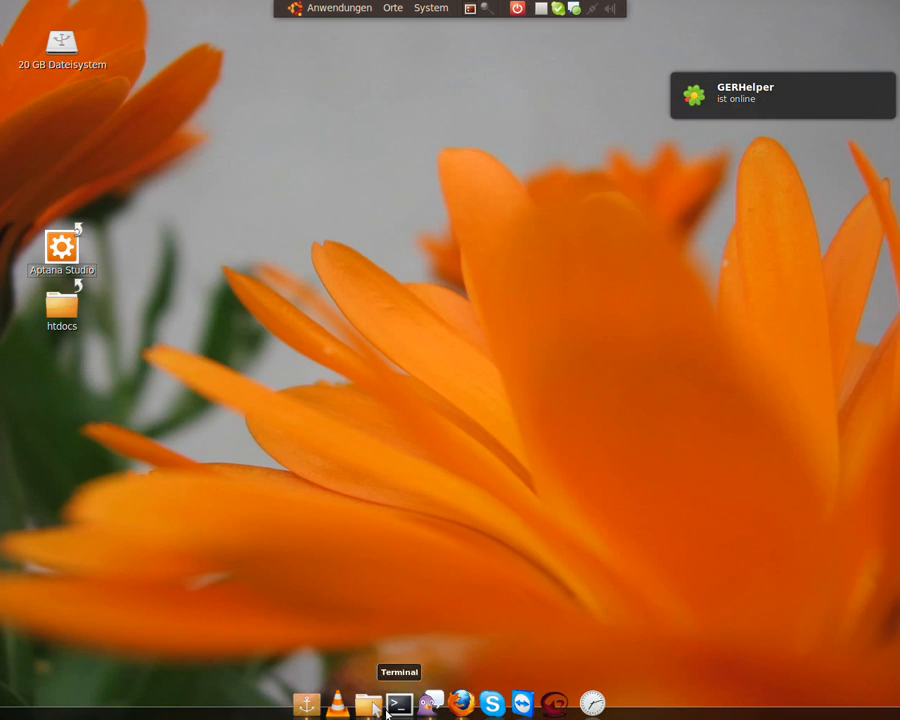
Step: Make a link to the eclipse executable and place it on the desktop below Aptana Studio
click(367, 703)
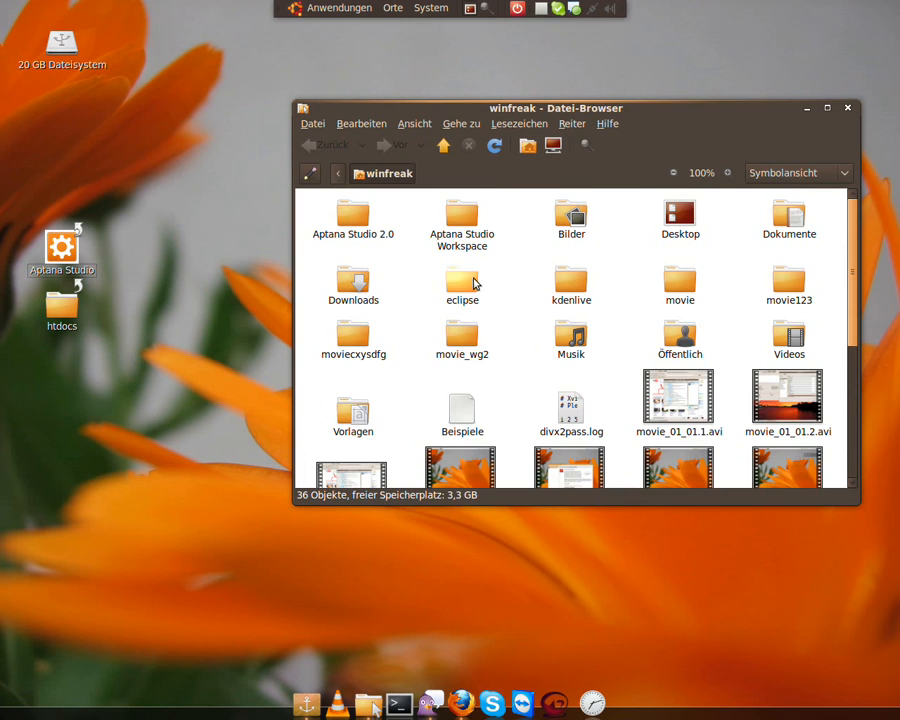
double_click(462, 283)
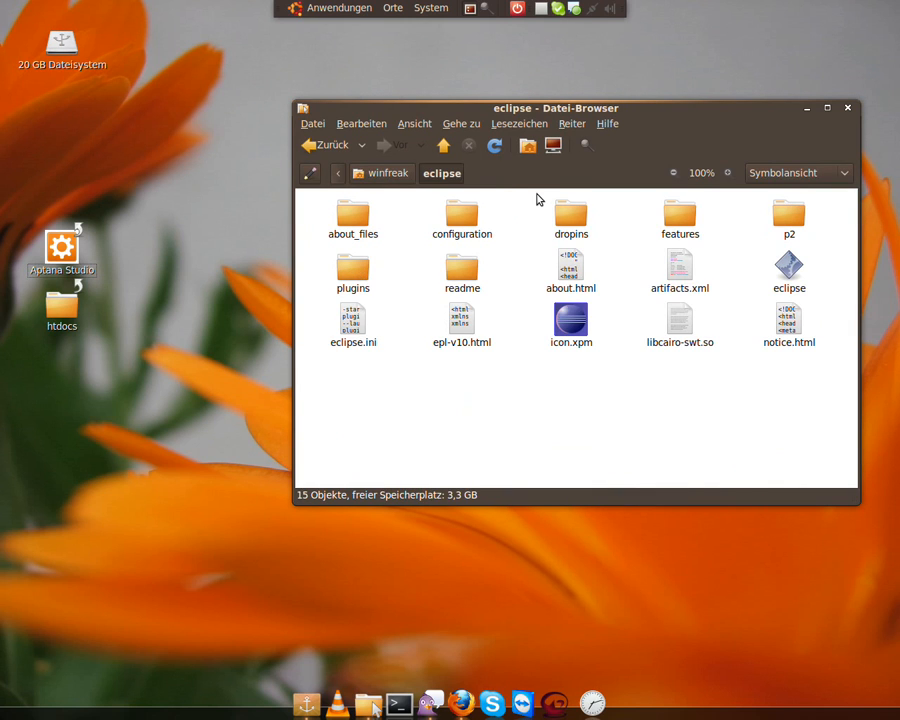
right_click(789, 267)
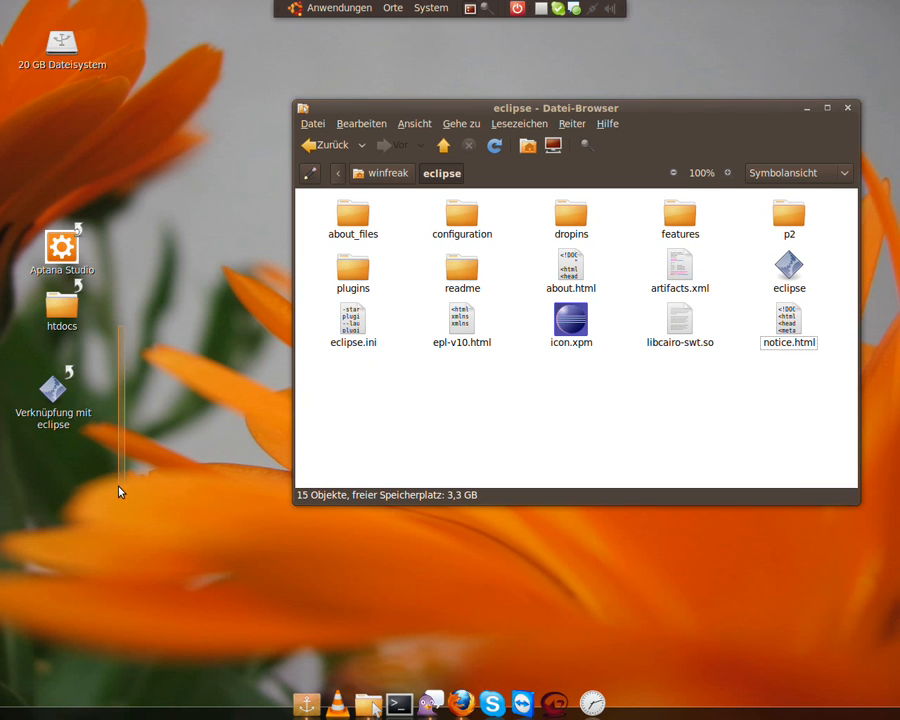
drag(61, 305, 171, 485)
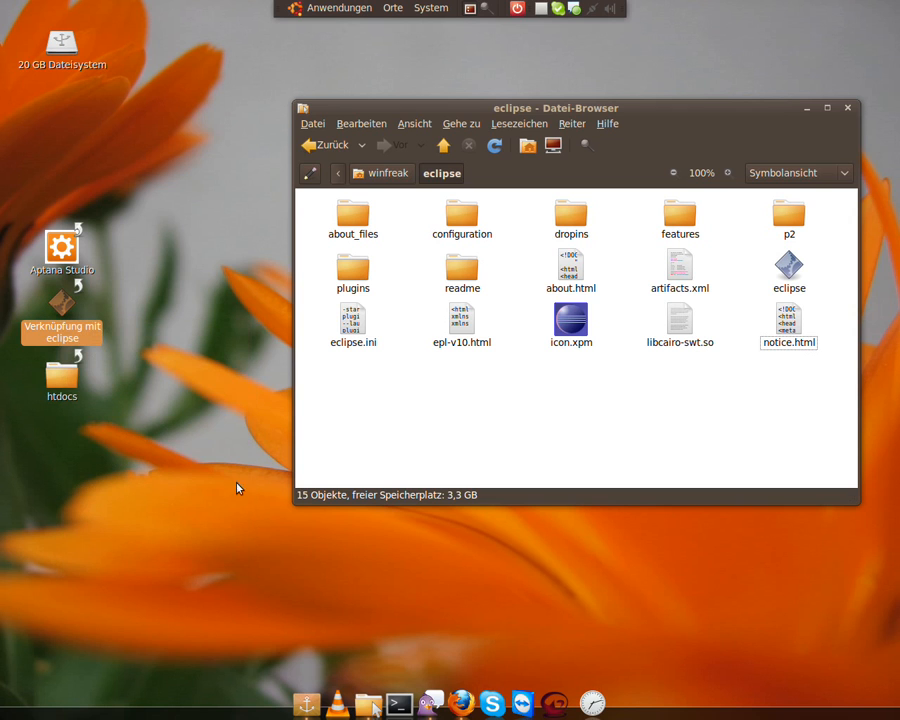
Step: Rename the link 'Eclipse PDT' in Properties and browse folders for a custom icon
right_click(61, 303)
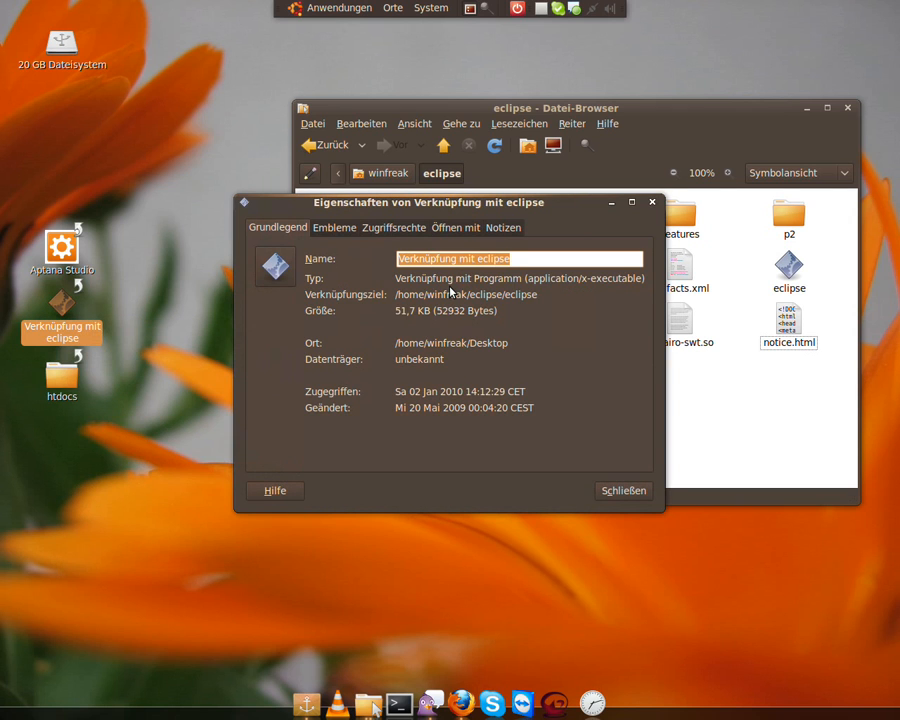
text(Ec)
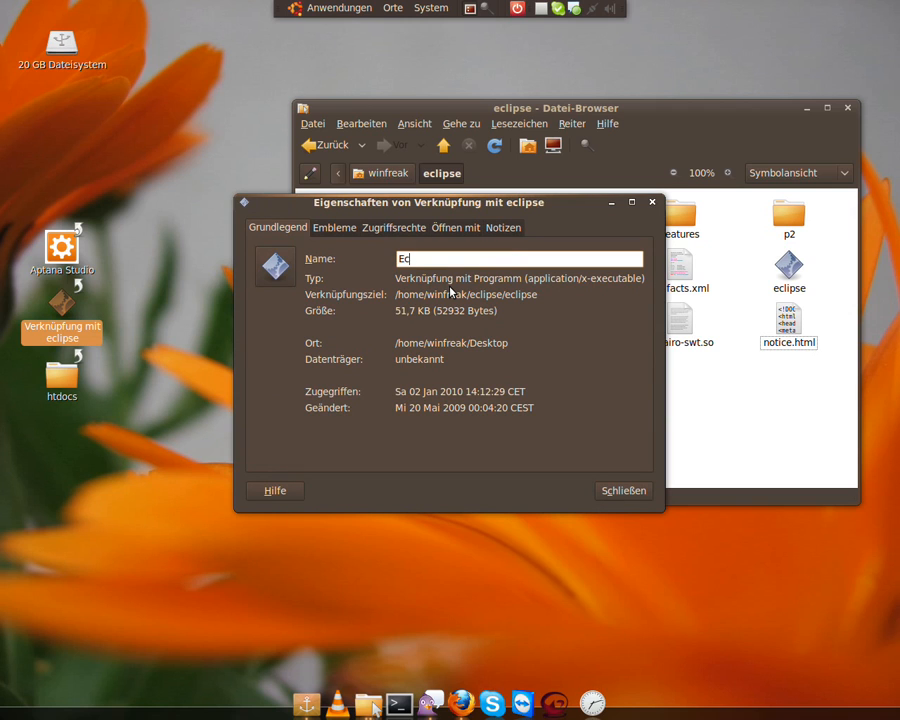
text(clipse P)
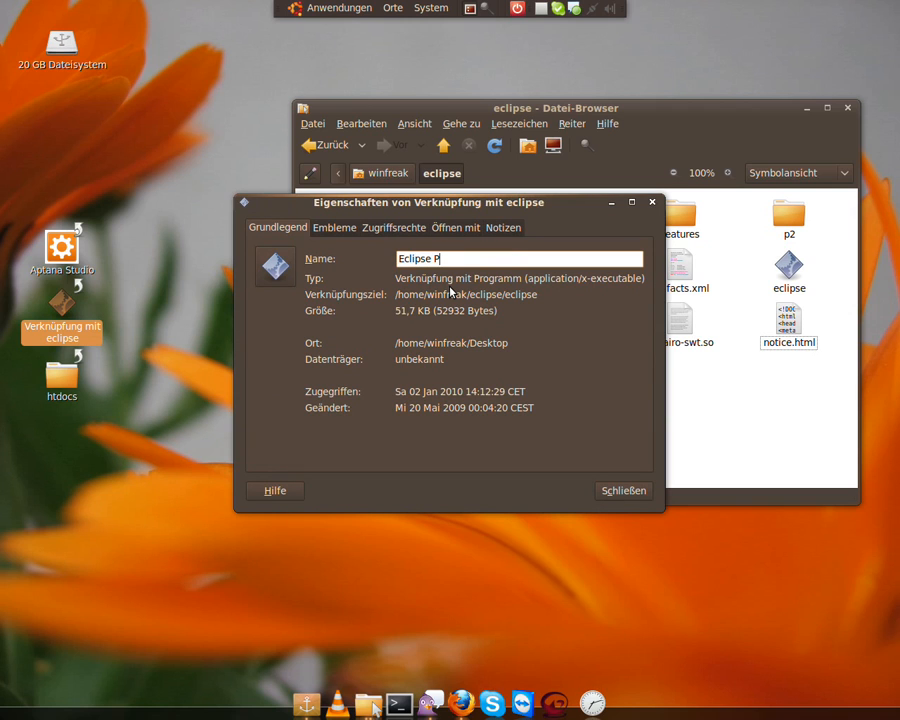
text(DT)
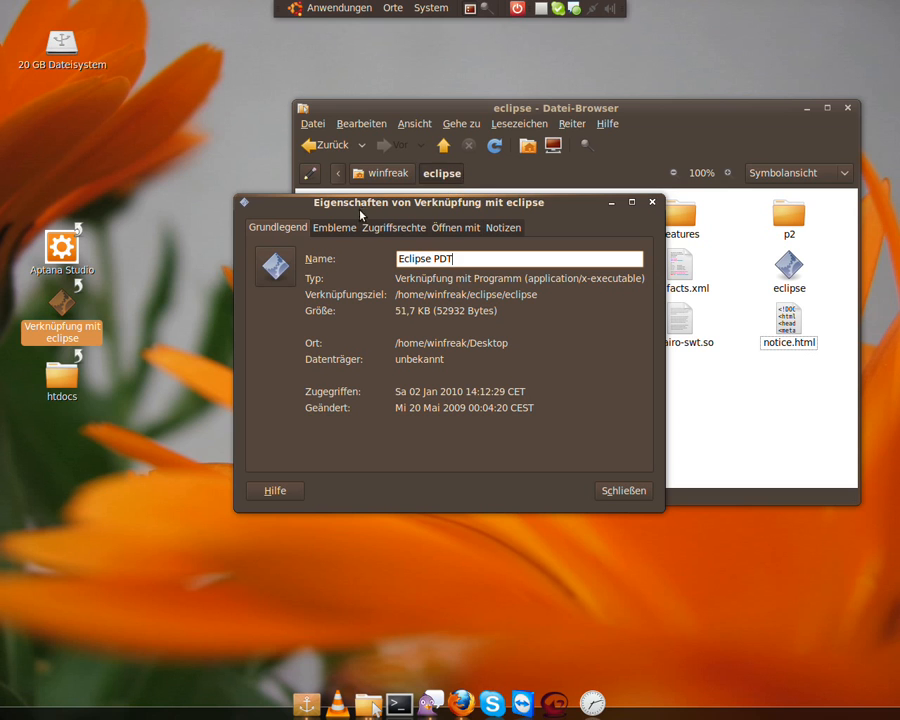
mouse_move(286, 263)
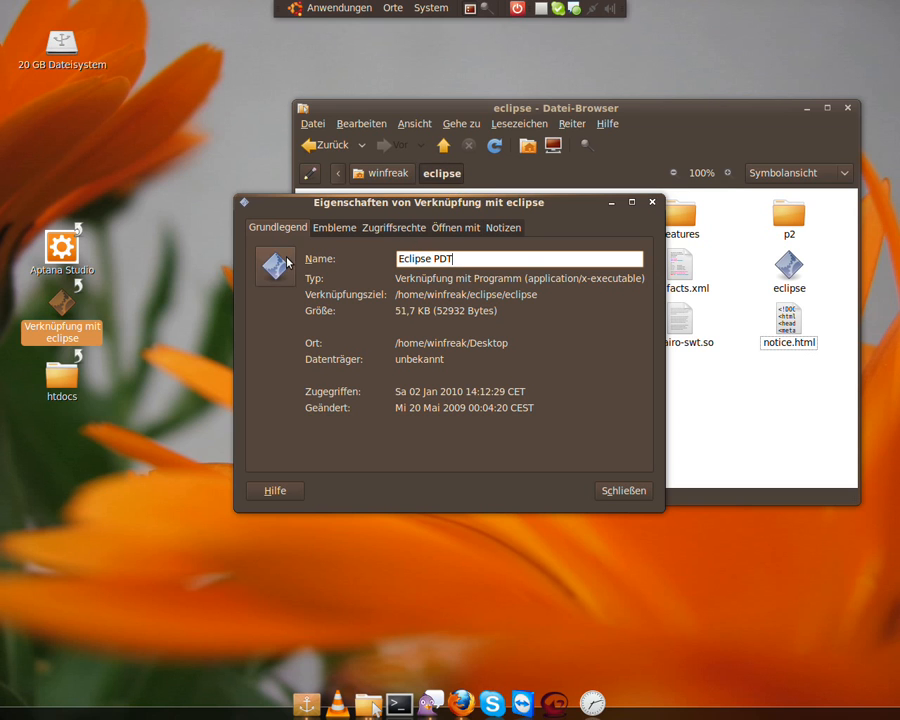
click(275, 265)
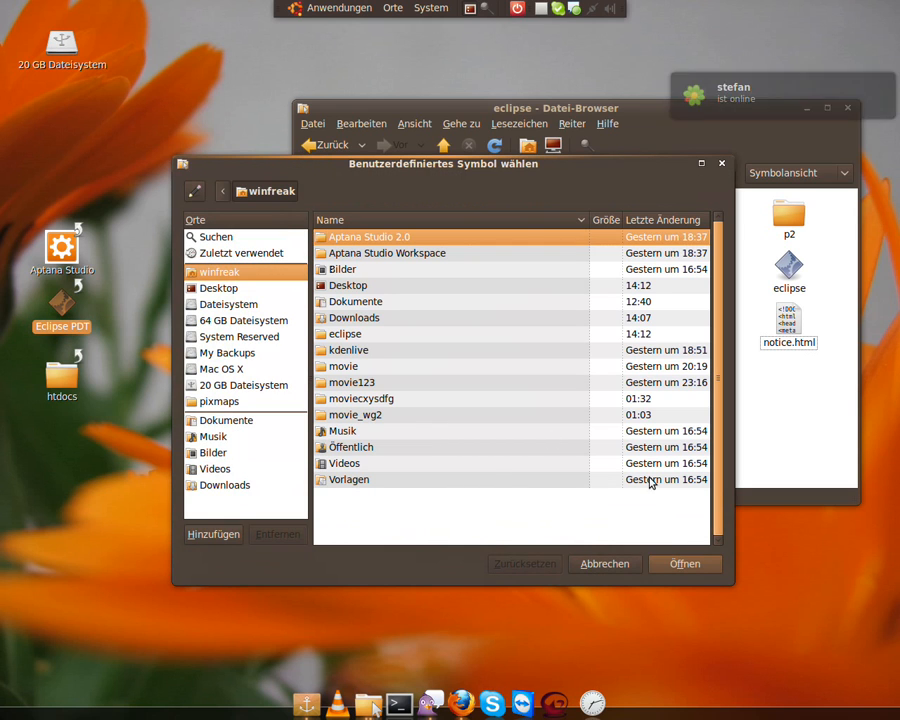
mouse_move(378, 293)
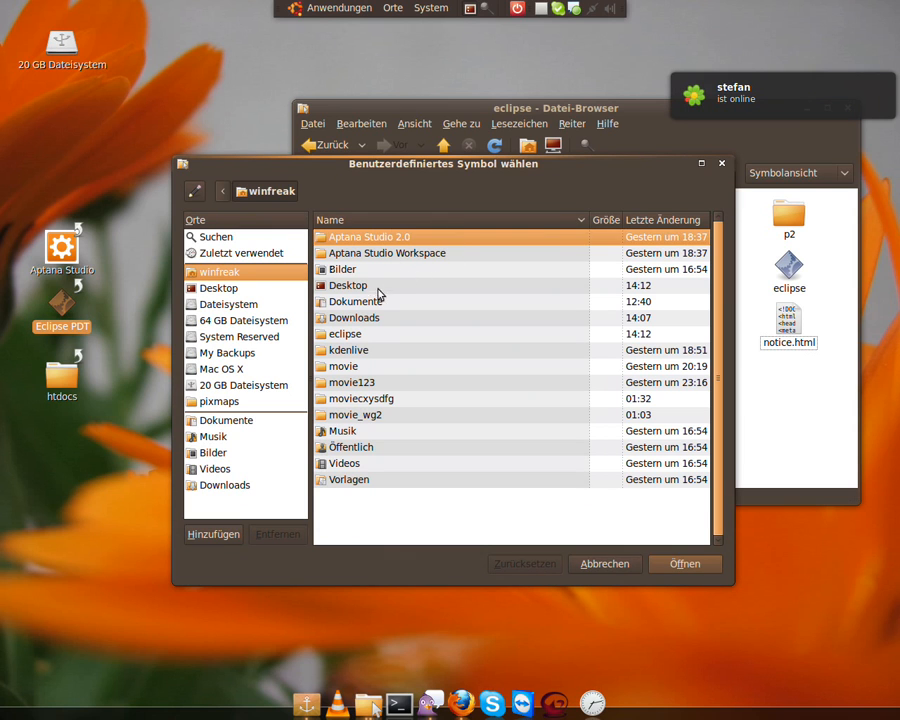
double_click(345, 333)
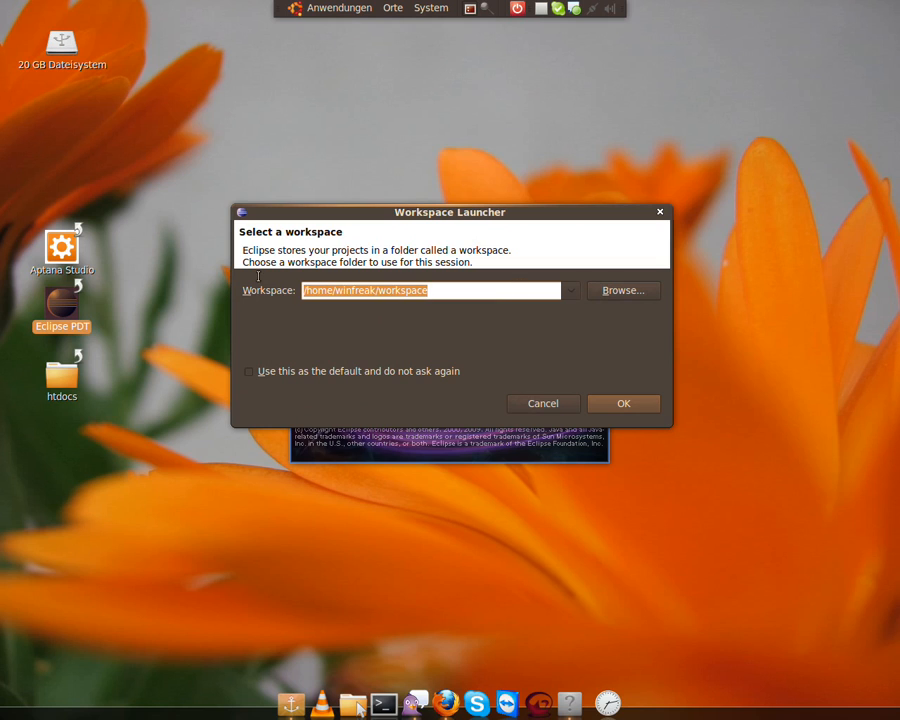
mouse_move(273, 289)
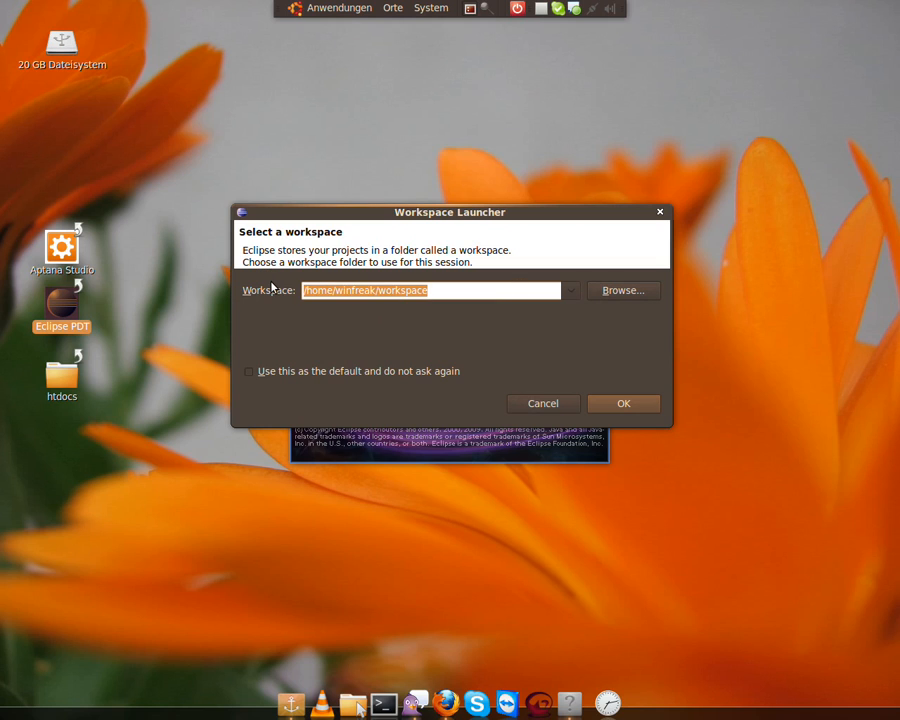
mouse_move(220, 288)
text(/)
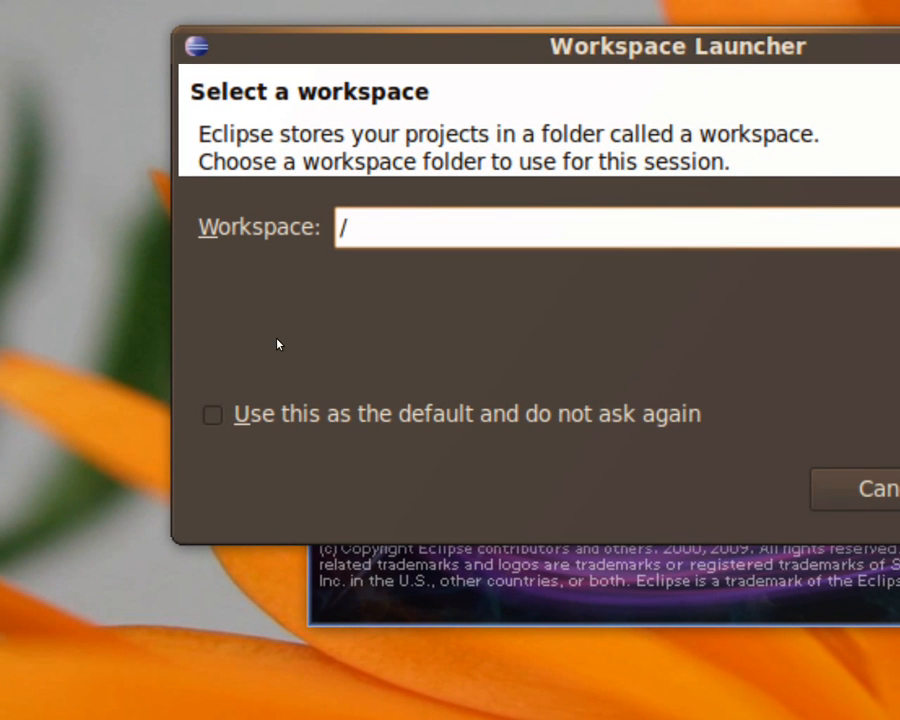
Step: Type the /opt/lampp/htdocs path, with typos, into the Workspace field
text(op)
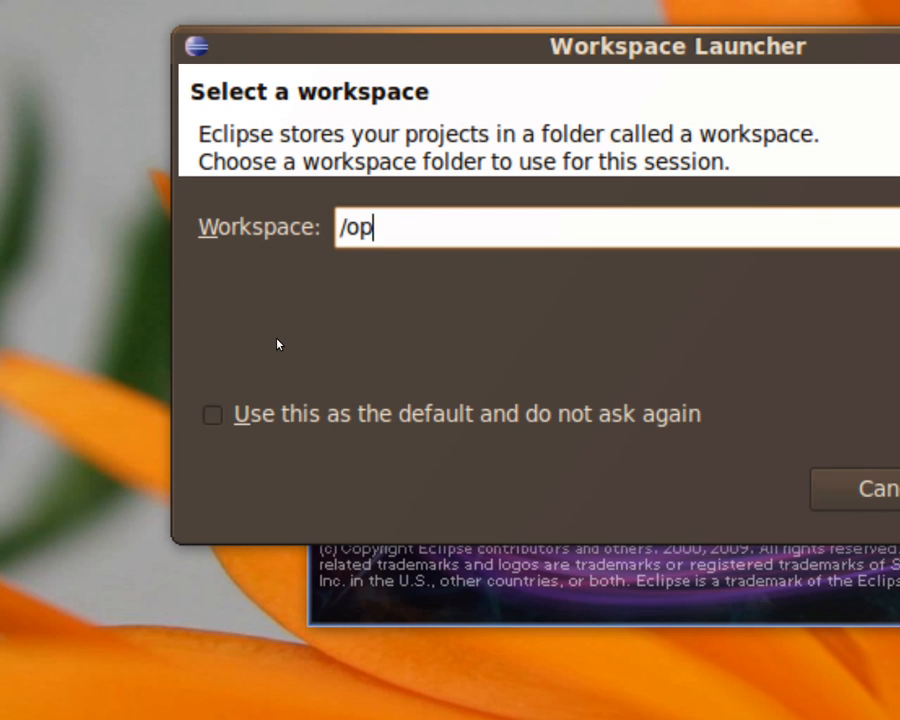
text(t/lamm)
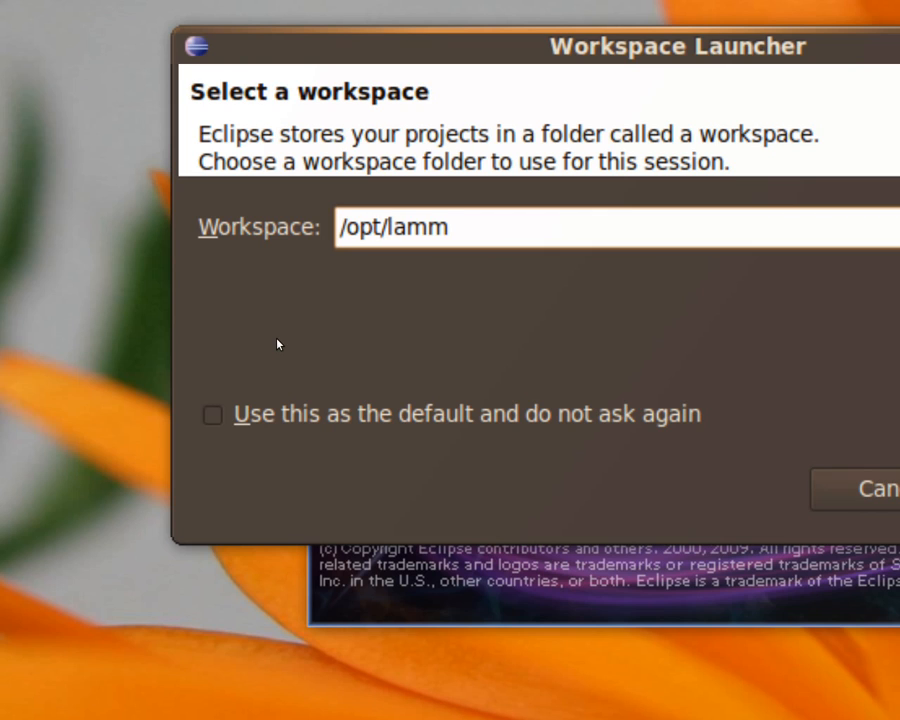
text(pp)
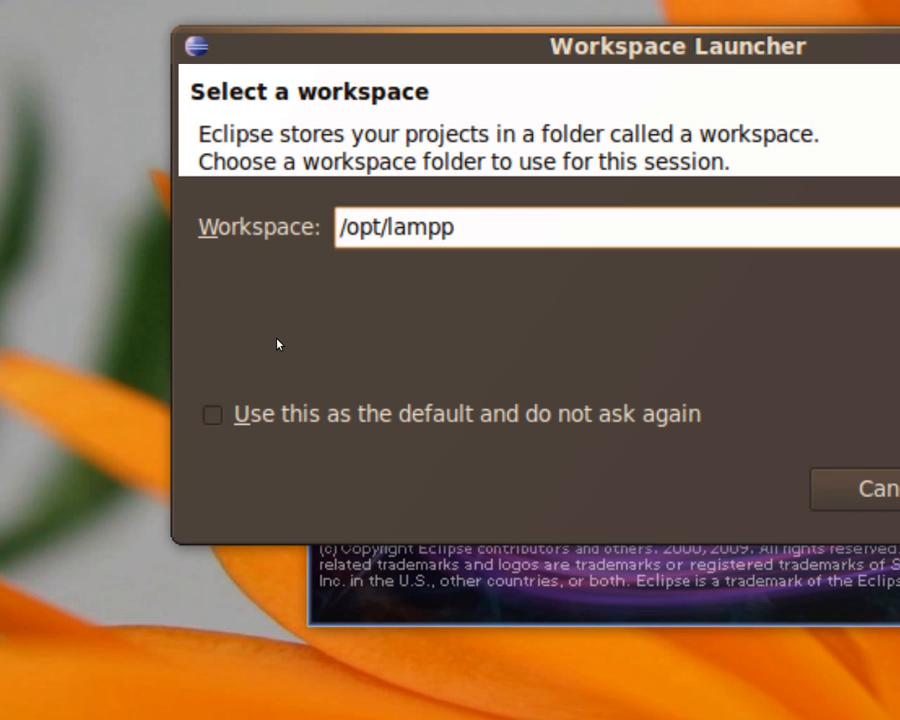
text(/htdoxs)
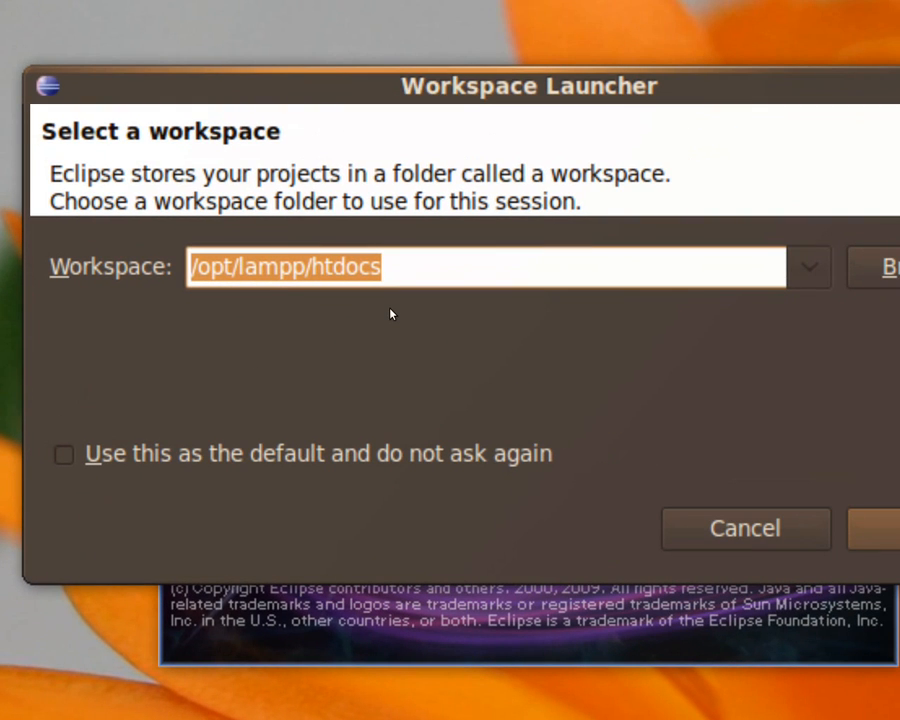
Step: Retype the Workspace path, replacing a C:\xampplite attempt with /opt/lampp/htdocs
text(C:)
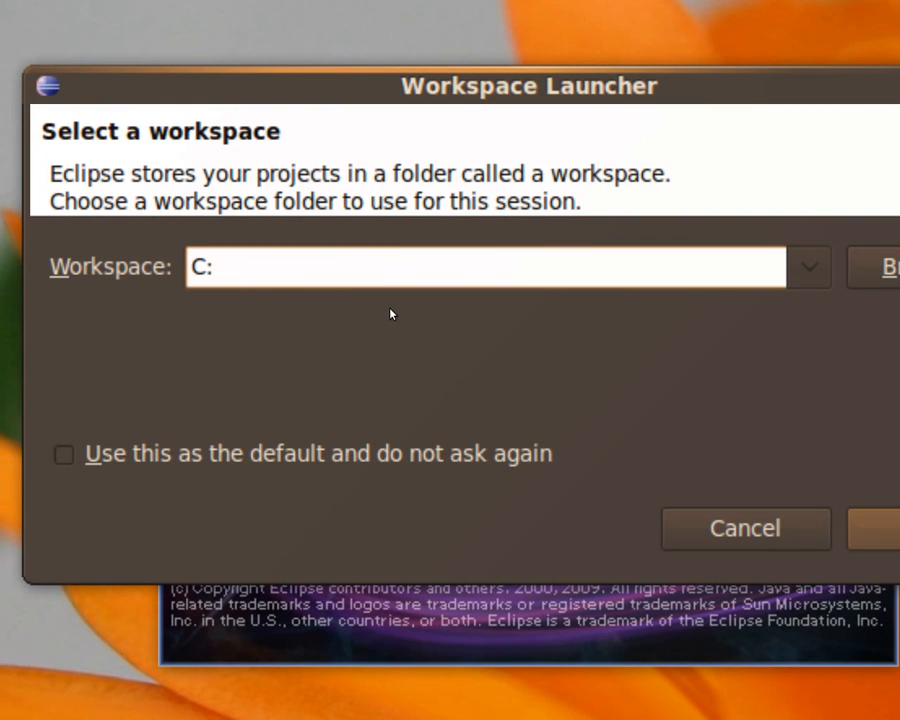
click(485, 267)
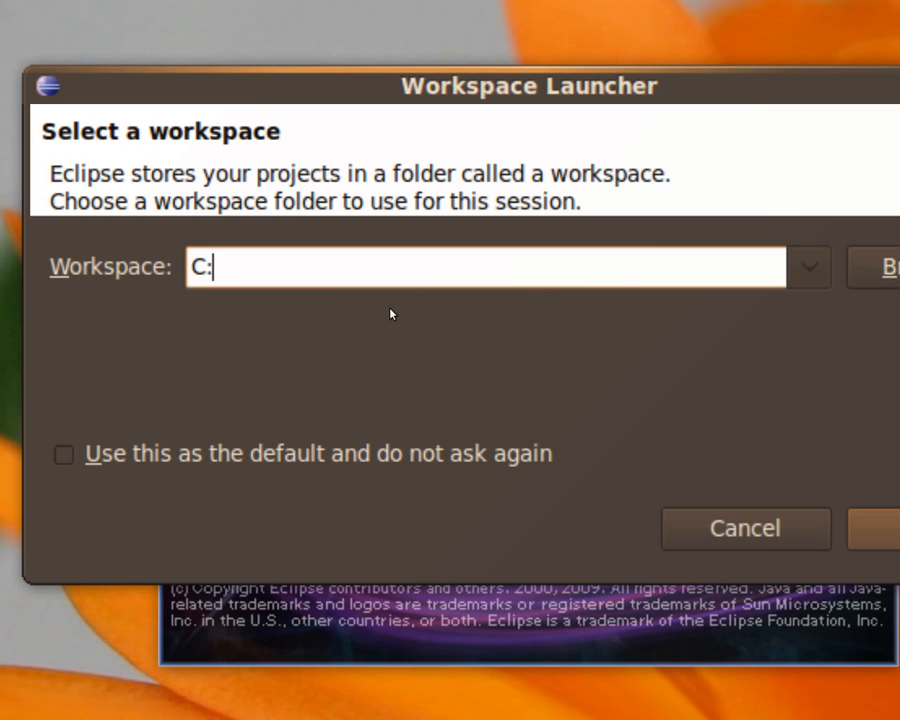
text(\)
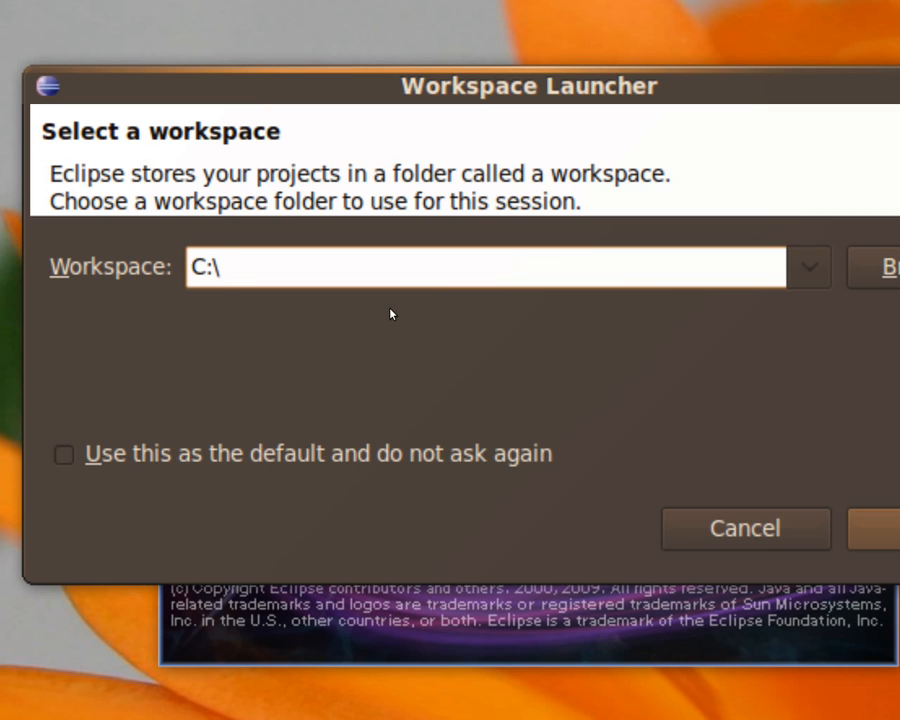
text(xamp)
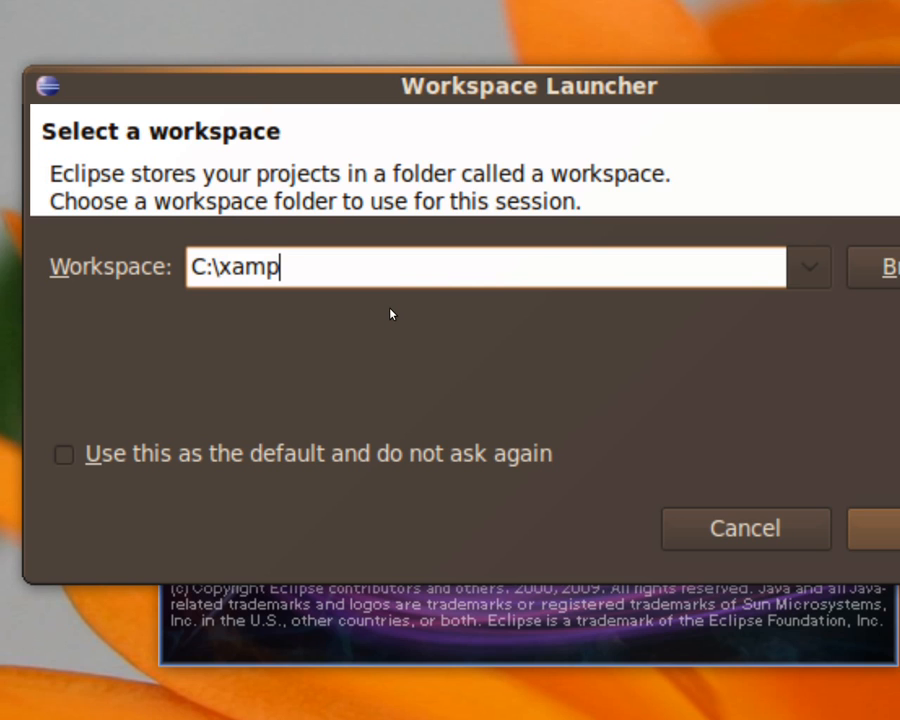
text(plite)
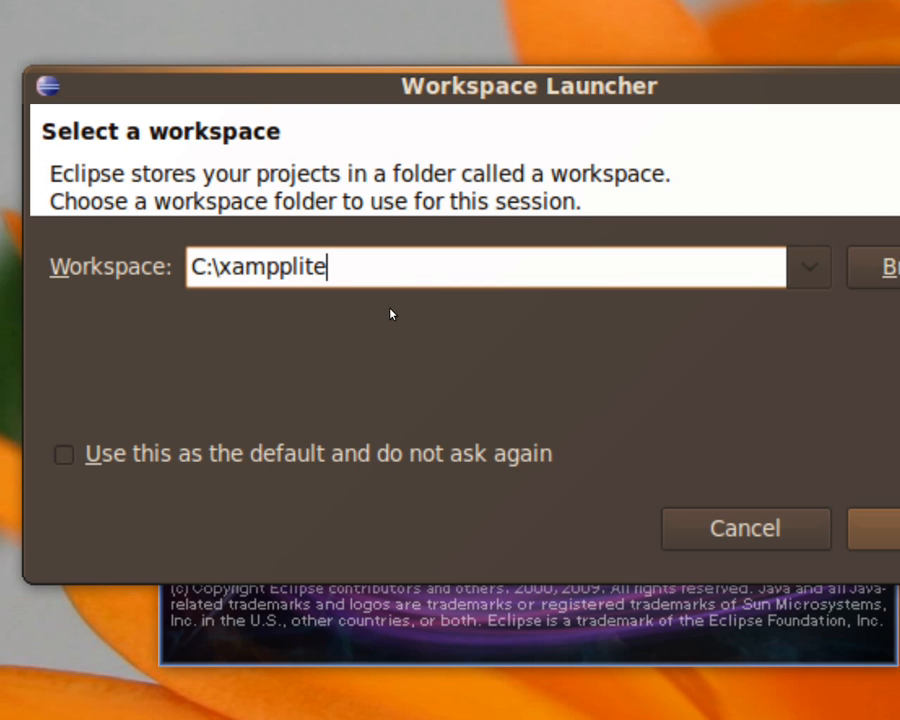
text(\htdo)
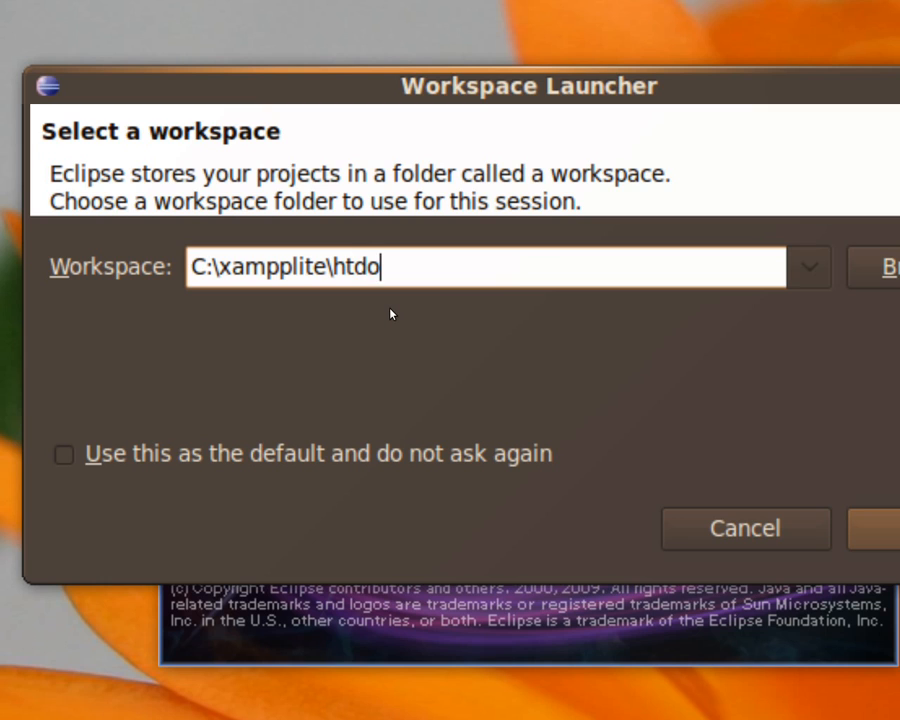
key(BackSpace)
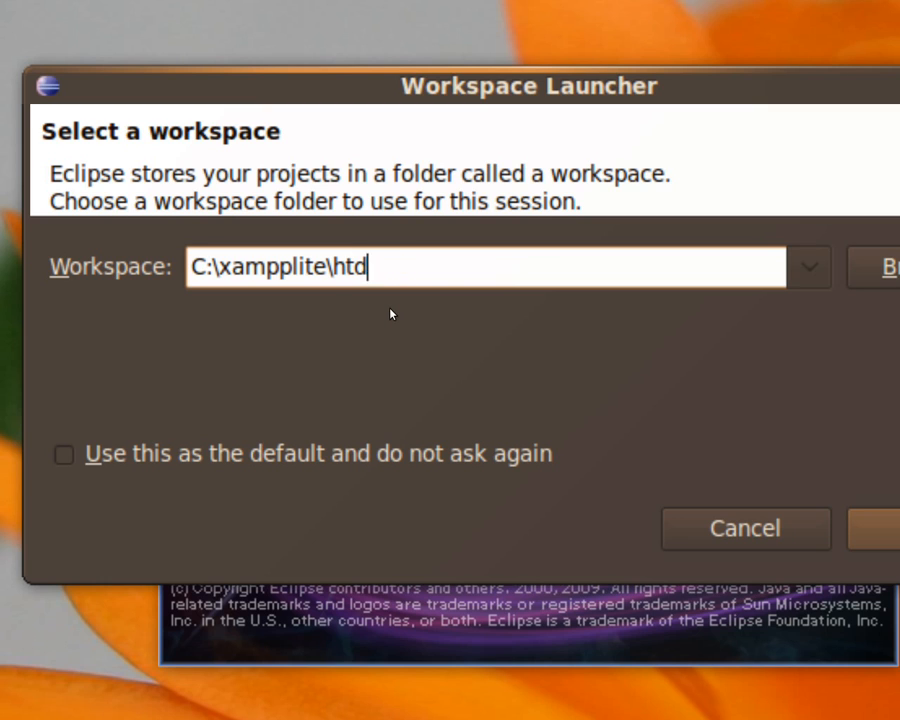
text(/opt)
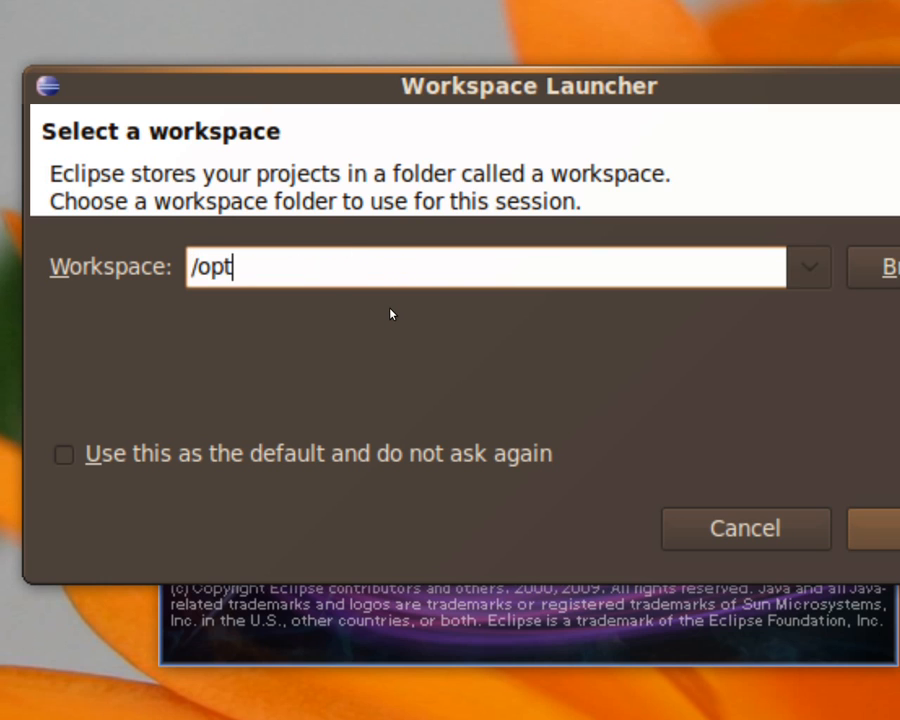
text(/)
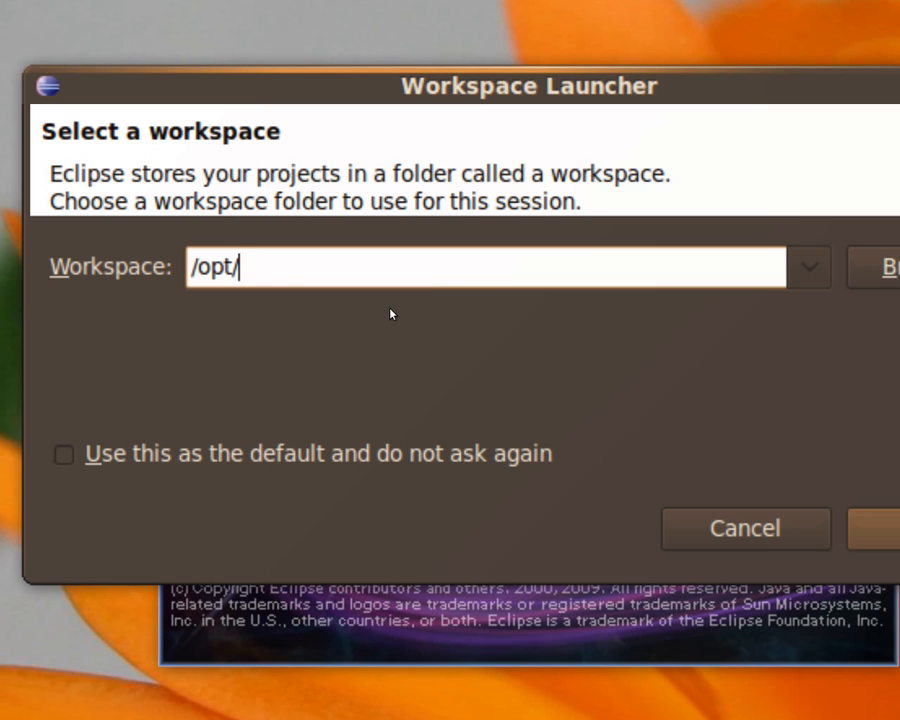
text(lampp)
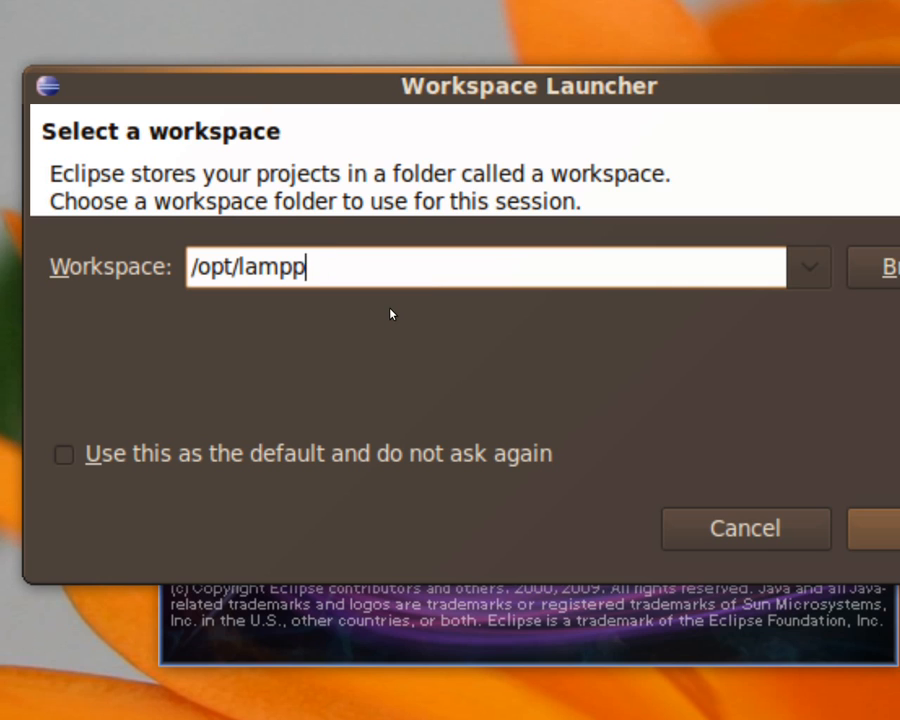
text(/htdocs)
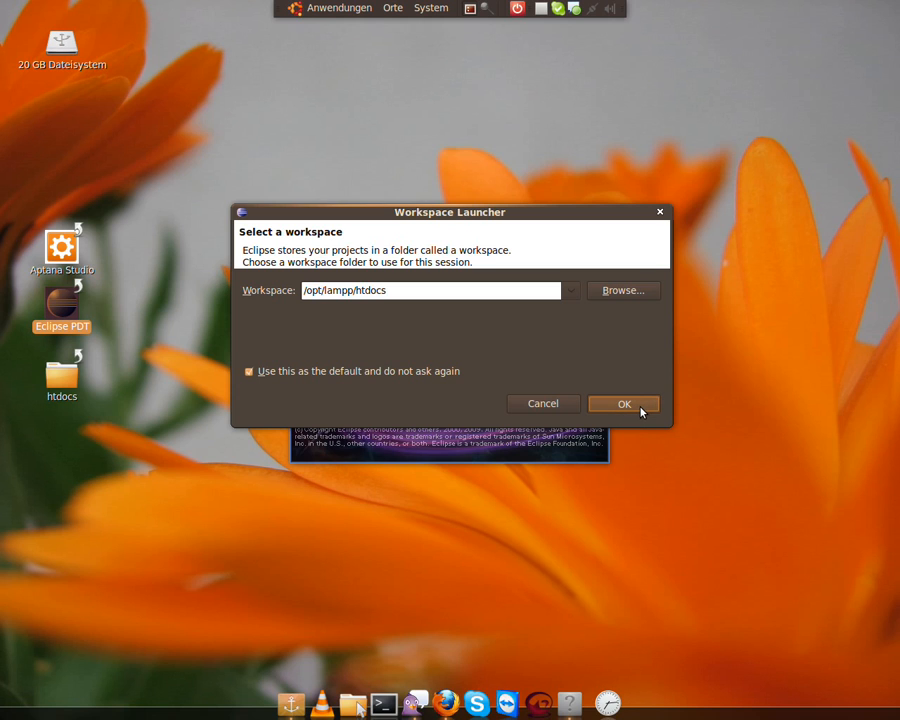
Step: Confirm /opt/lampp/htdocs as the default workspace and launch Eclipse
click(623, 403)
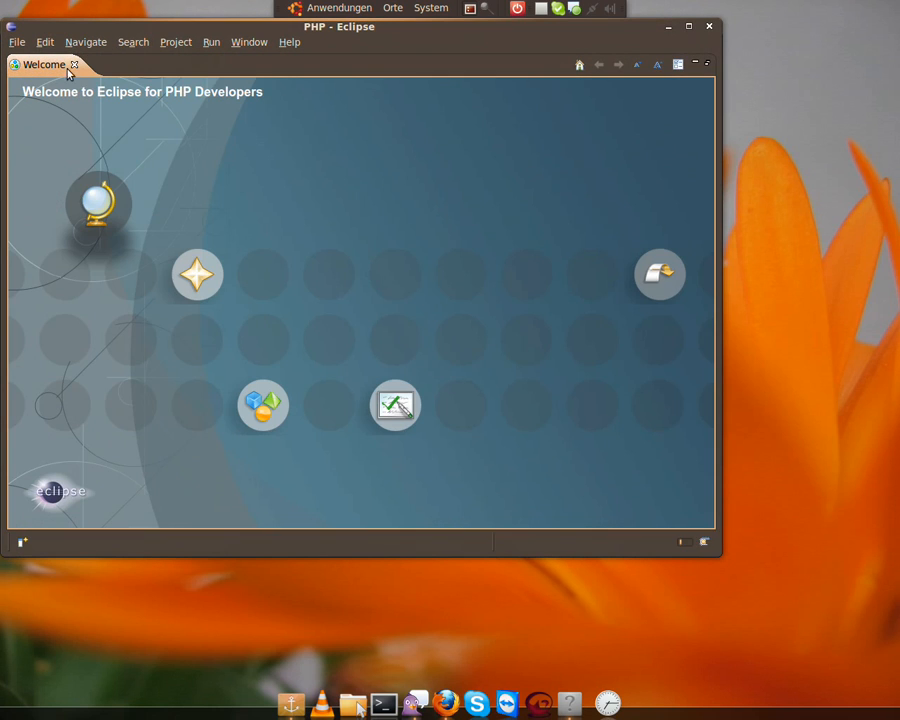
Step: Close the Welcome tab and maximize the Eclipse window
click(73, 64)
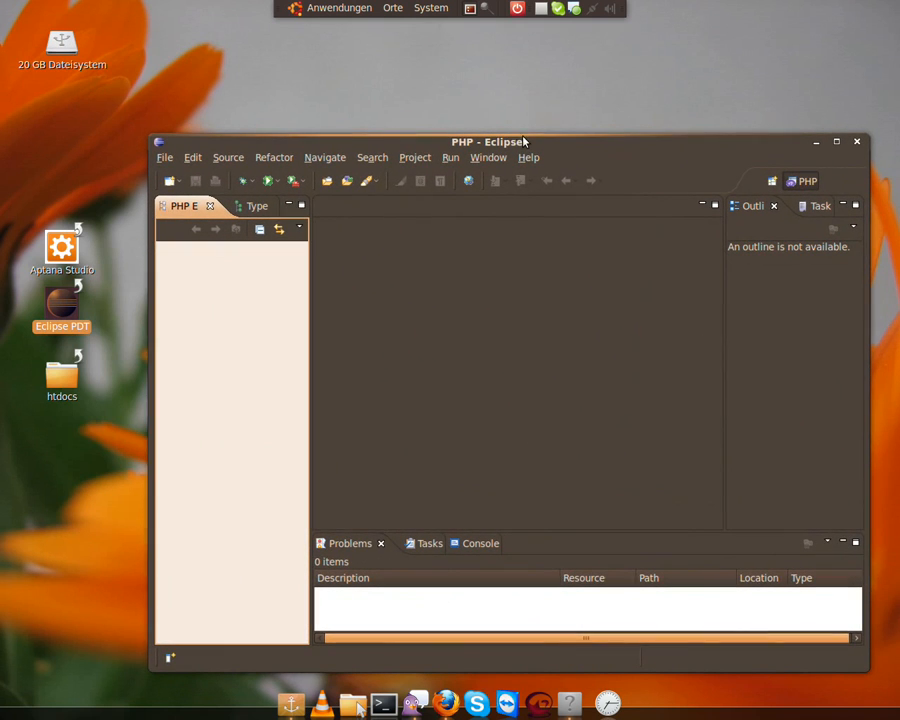
mouse_move(650, 193)
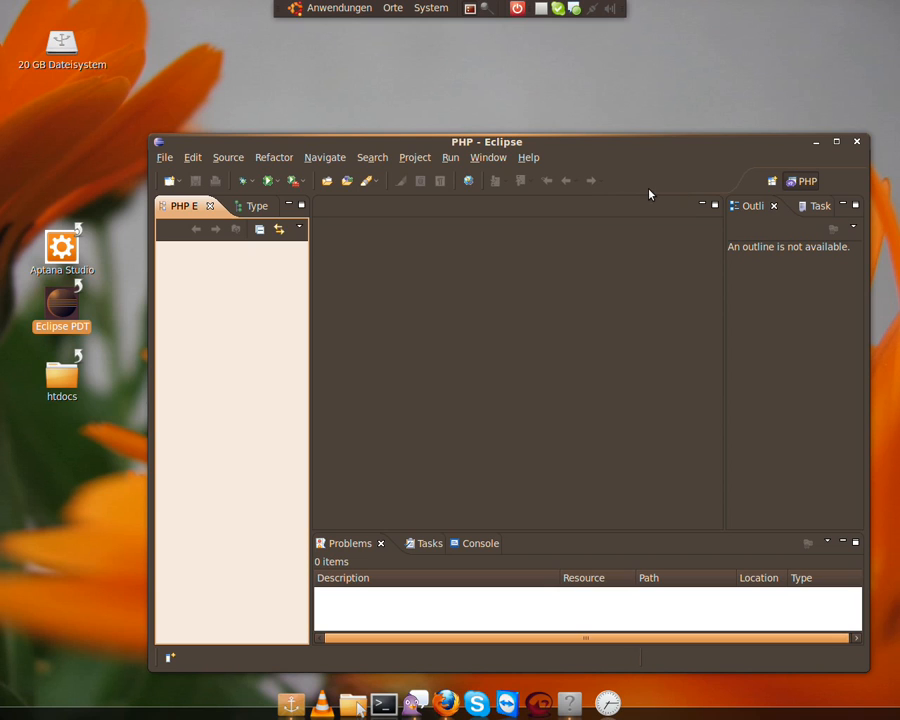
mouse_move(167, 135)
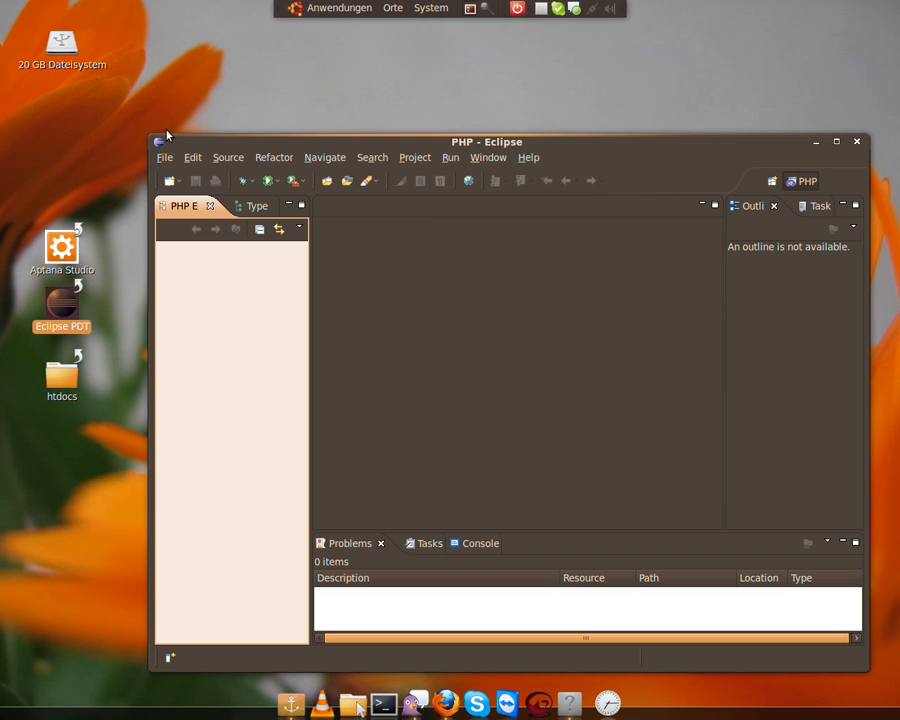
mouse_move(837, 141)
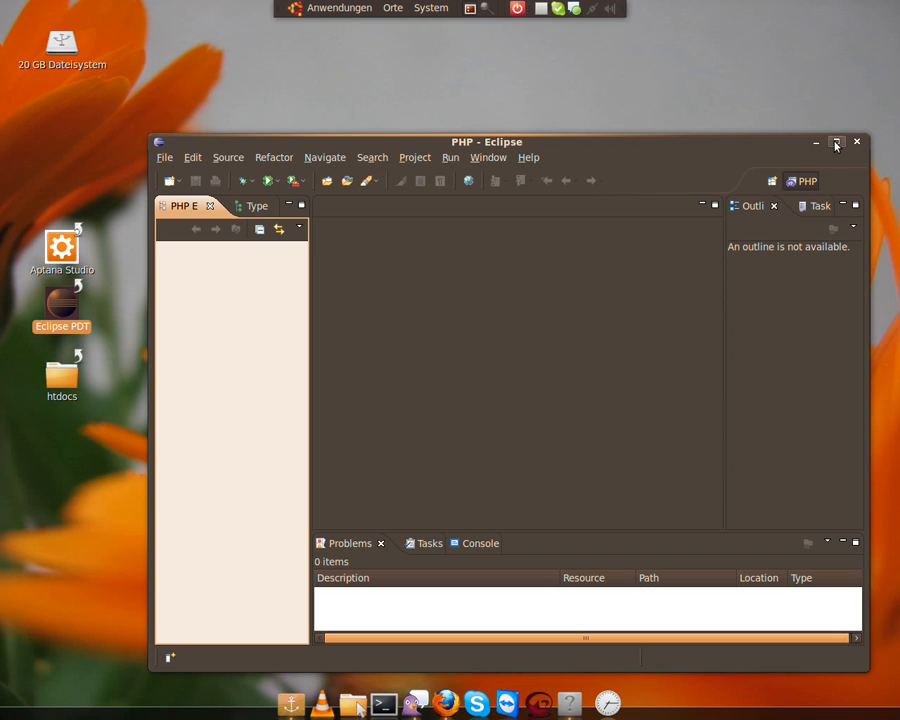
click(836, 141)
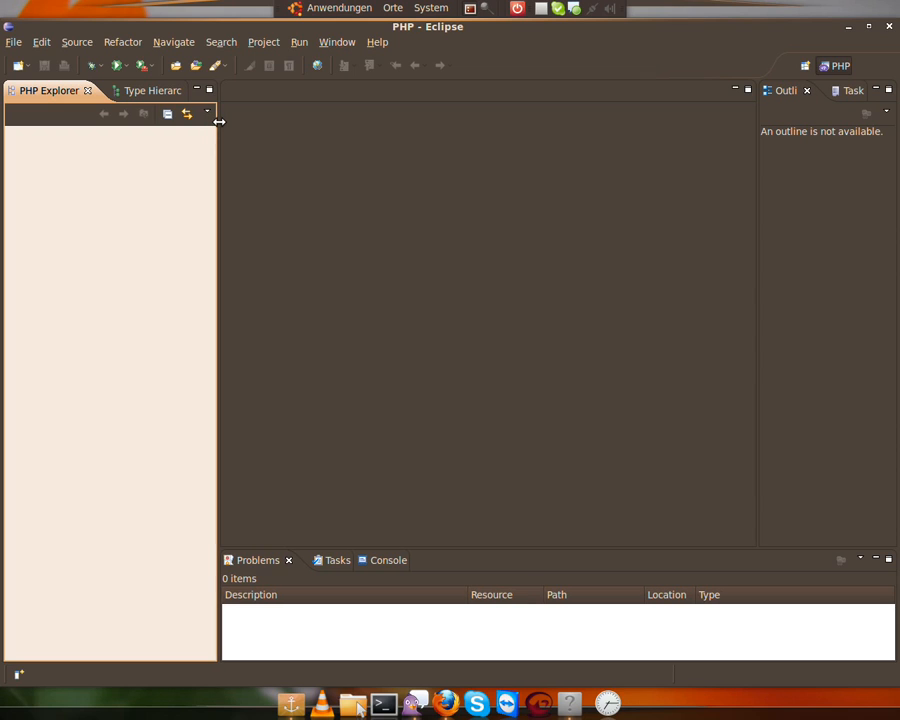
mouse_move(152, 90)
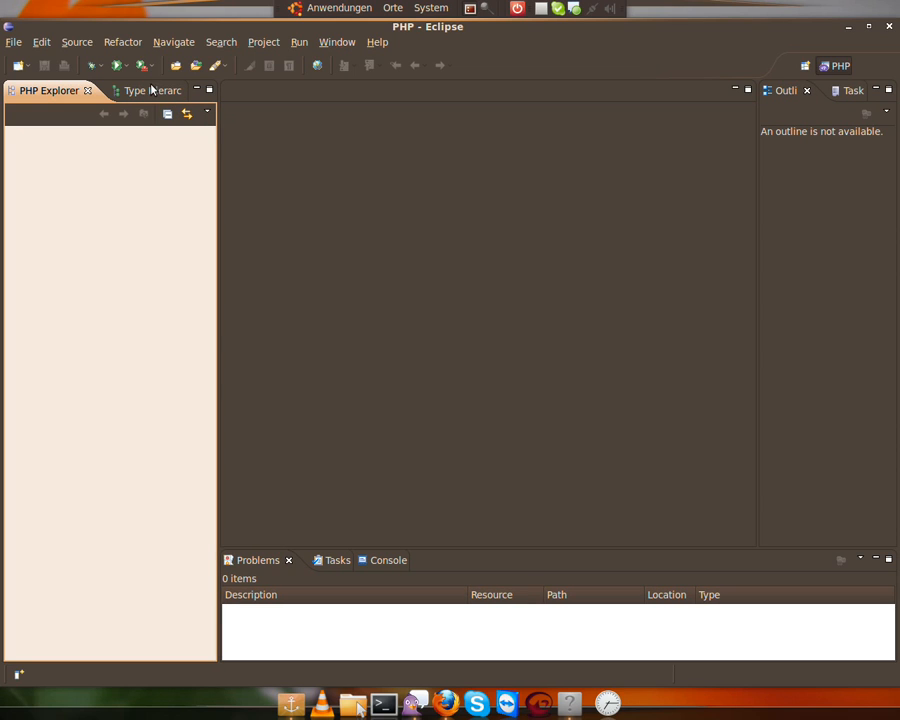
Step: Choose PHP Project under File > New > Other and name the project HTMLCourse
click(16, 65)
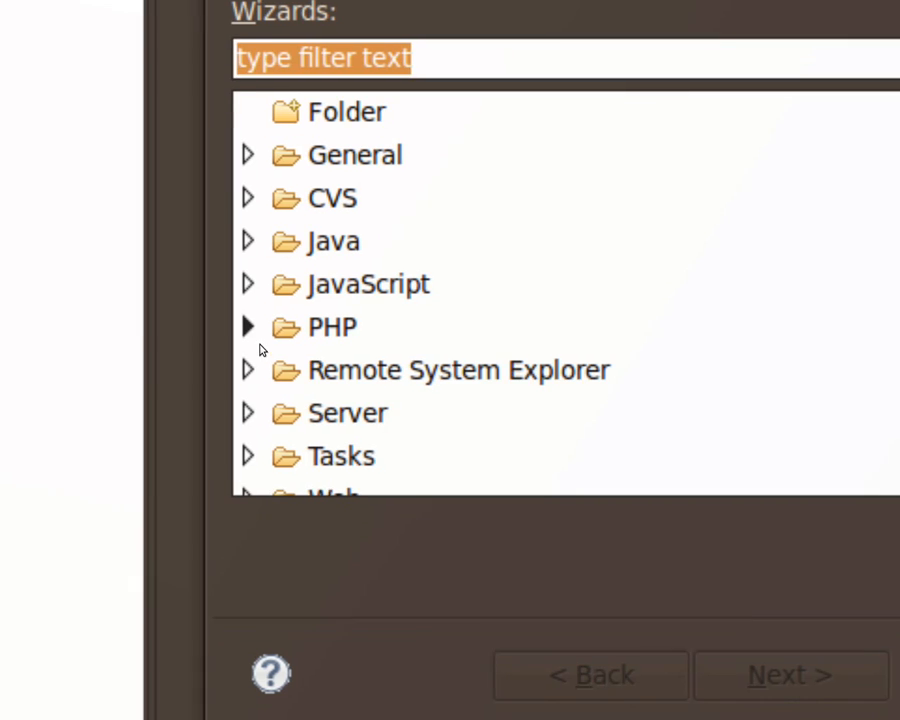
click(247, 327)
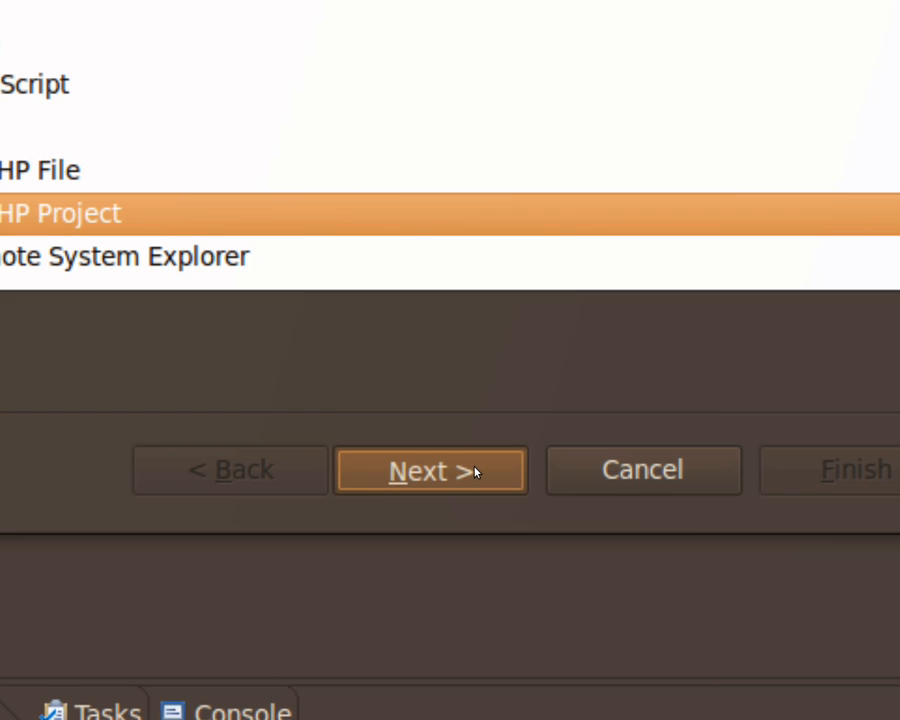
click(430, 470)
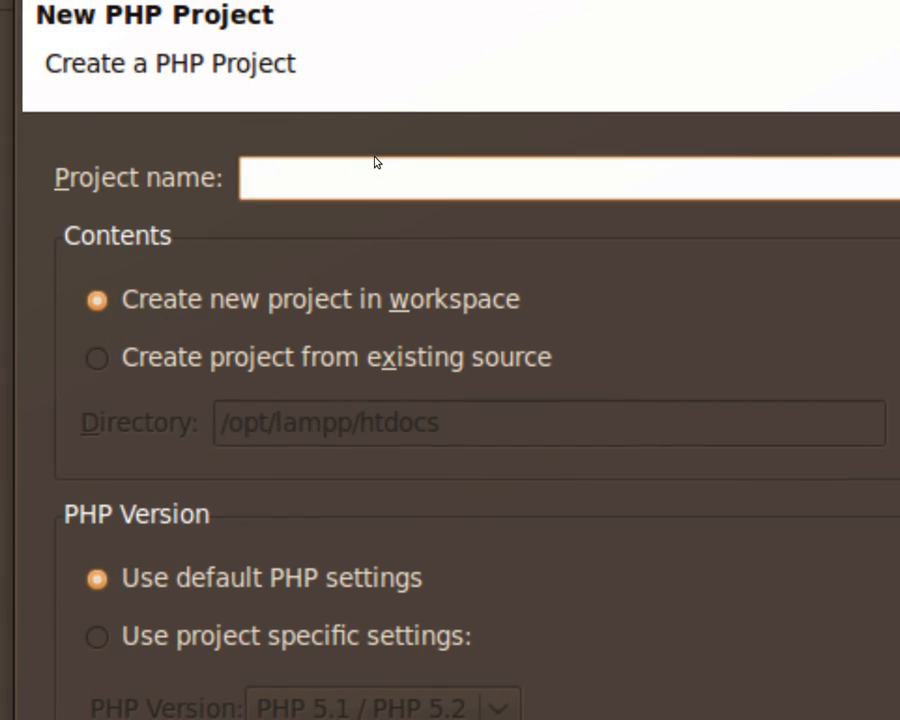
text(HT)
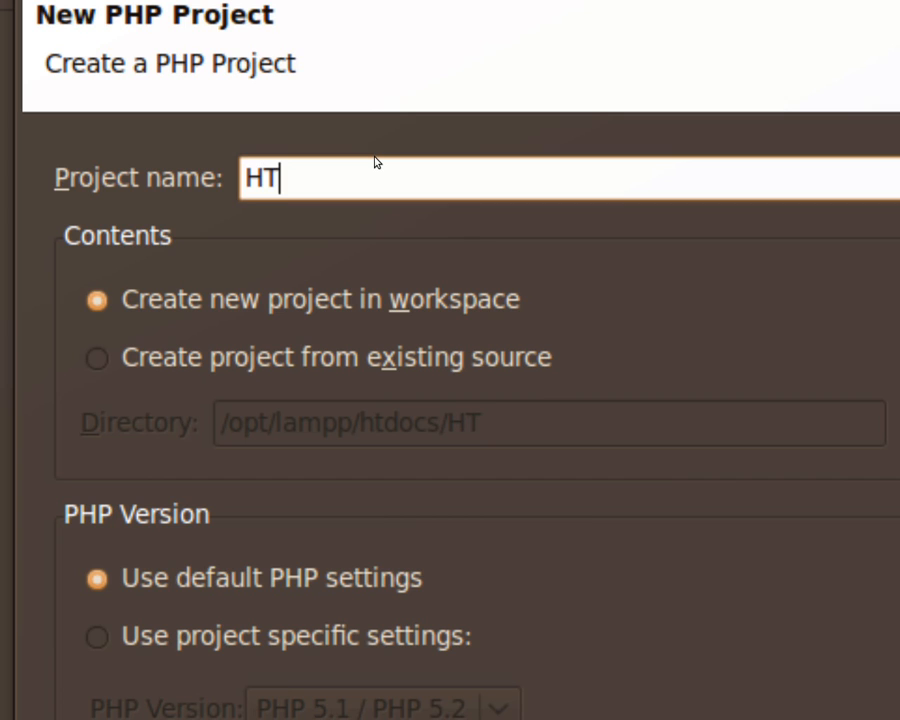
text(MLC)
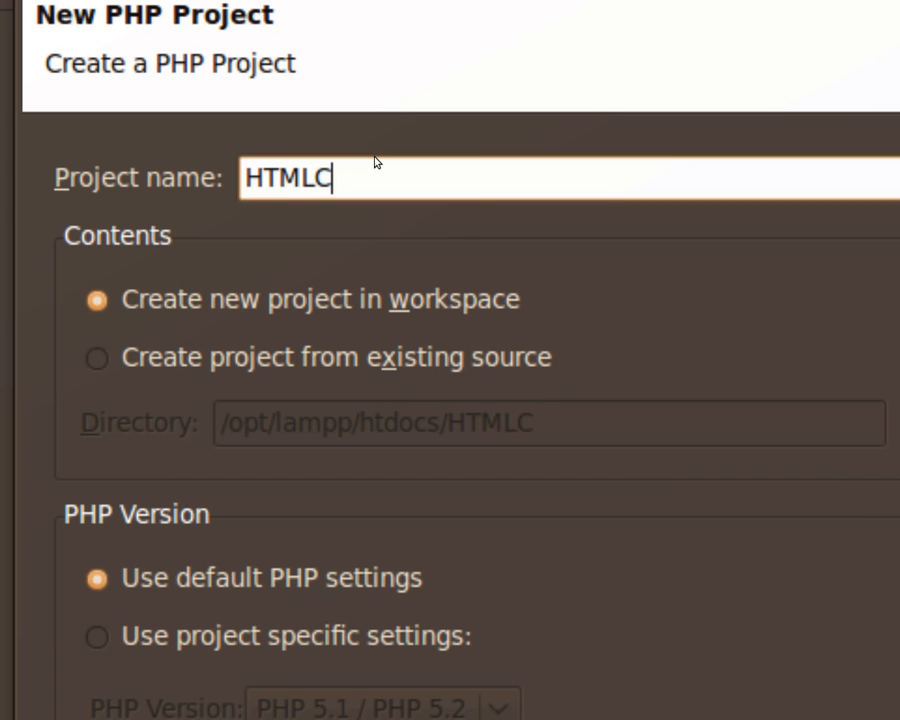
text(ourse)
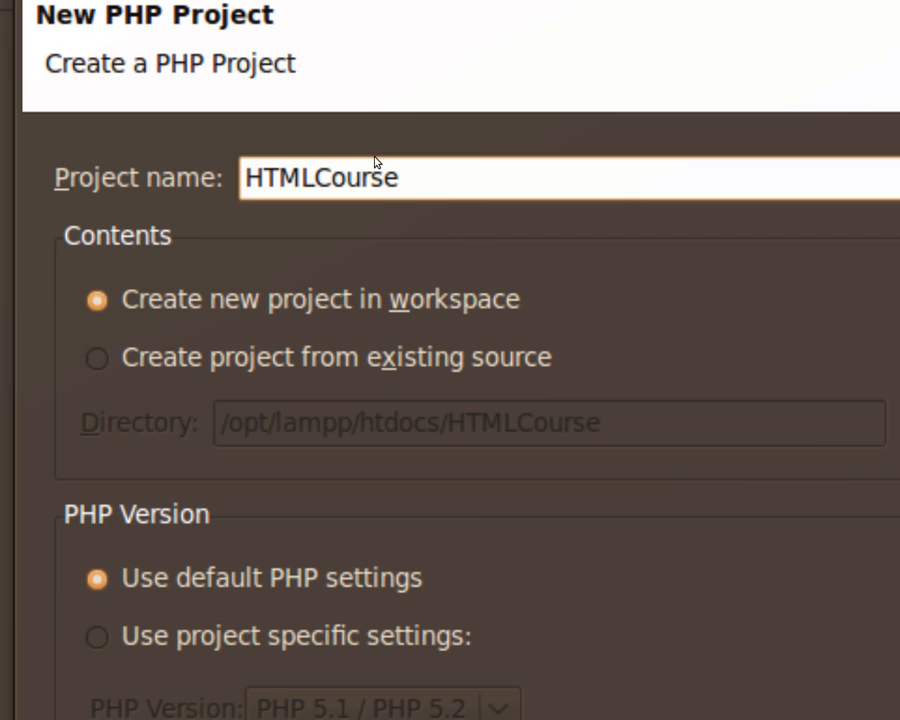
scroll(down, 3)
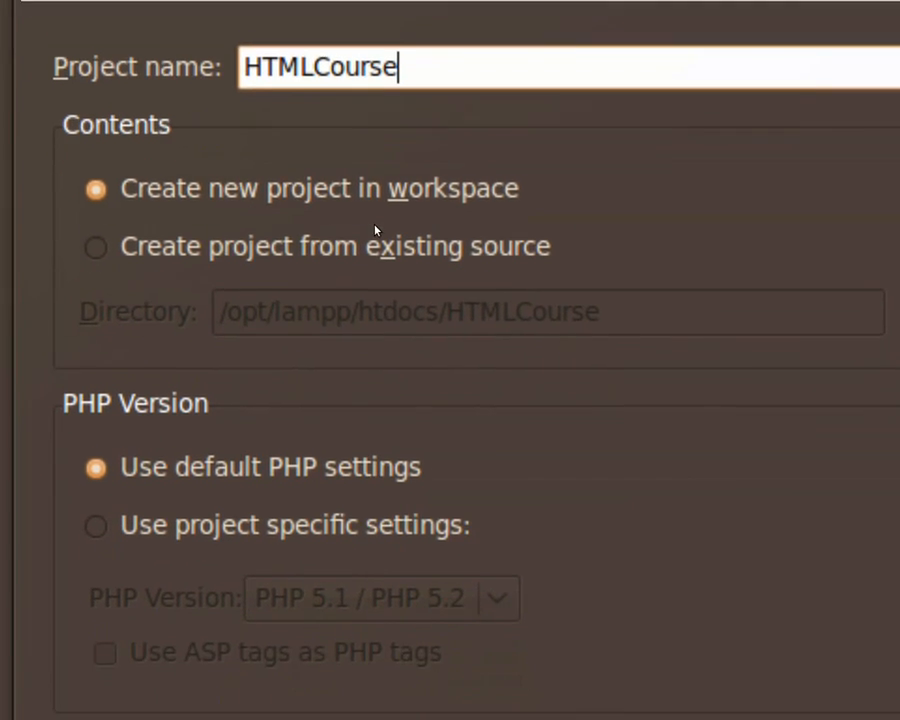
scroll(down, 3)
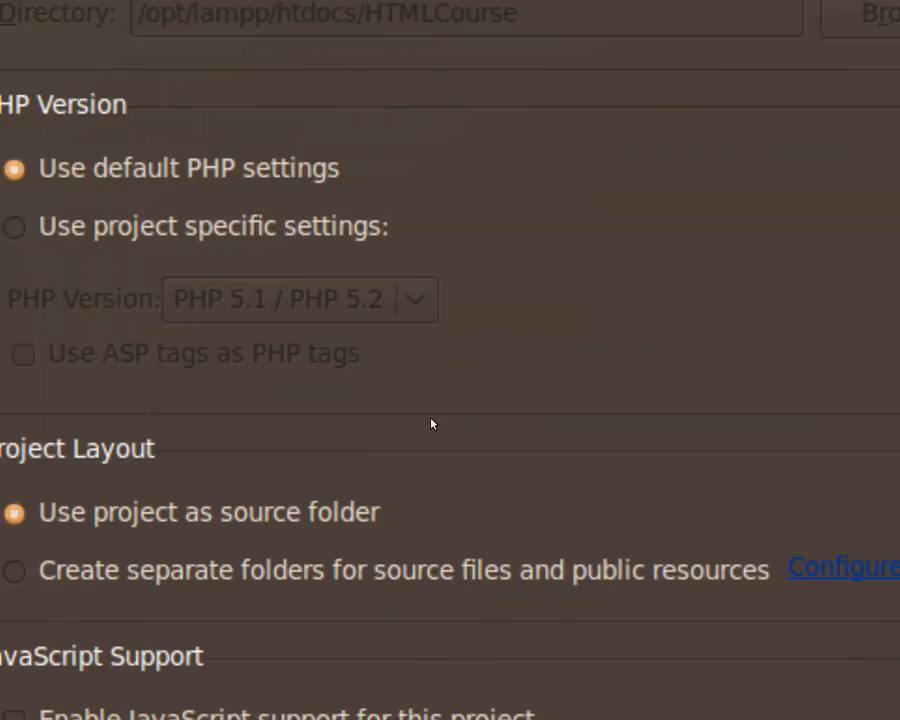
scroll(down, 3)
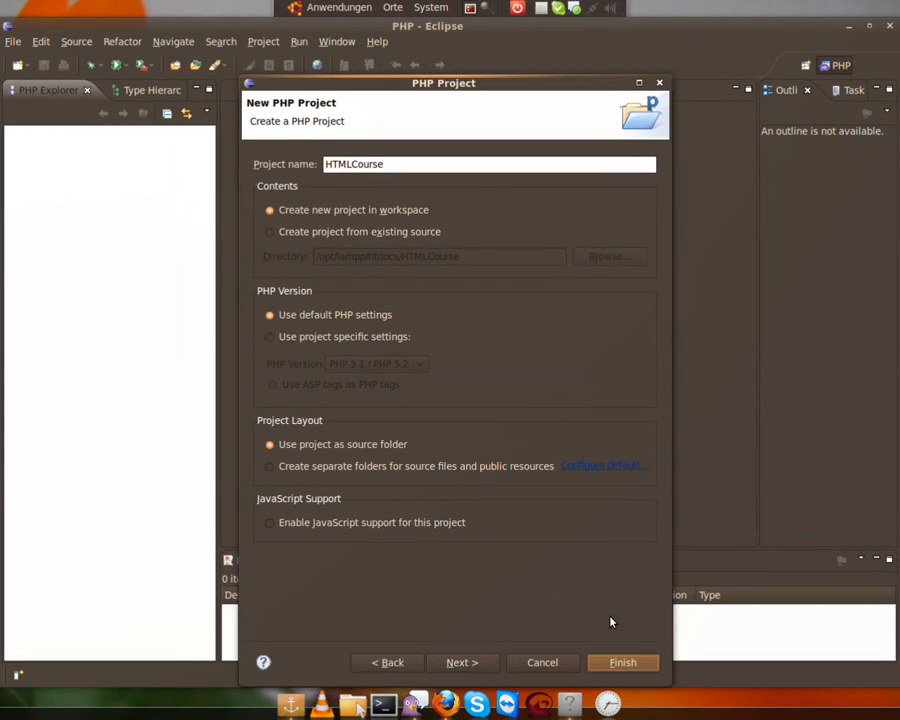
Step: Finish the HTMLCourse project wizard and expand HTMLCourse in PHP Explorer
click(622, 662)
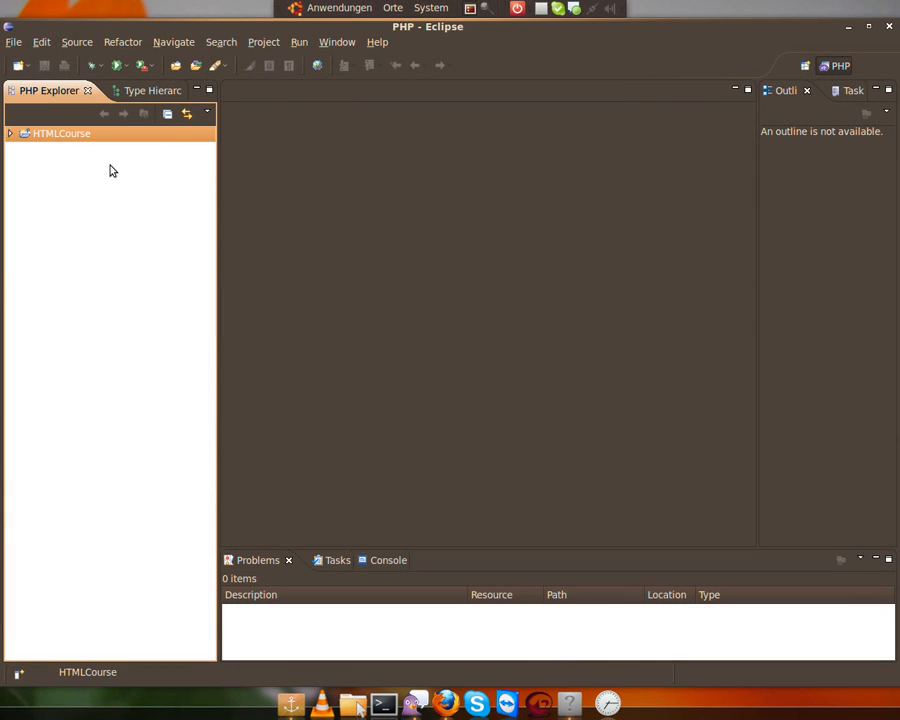
click(9, 133)
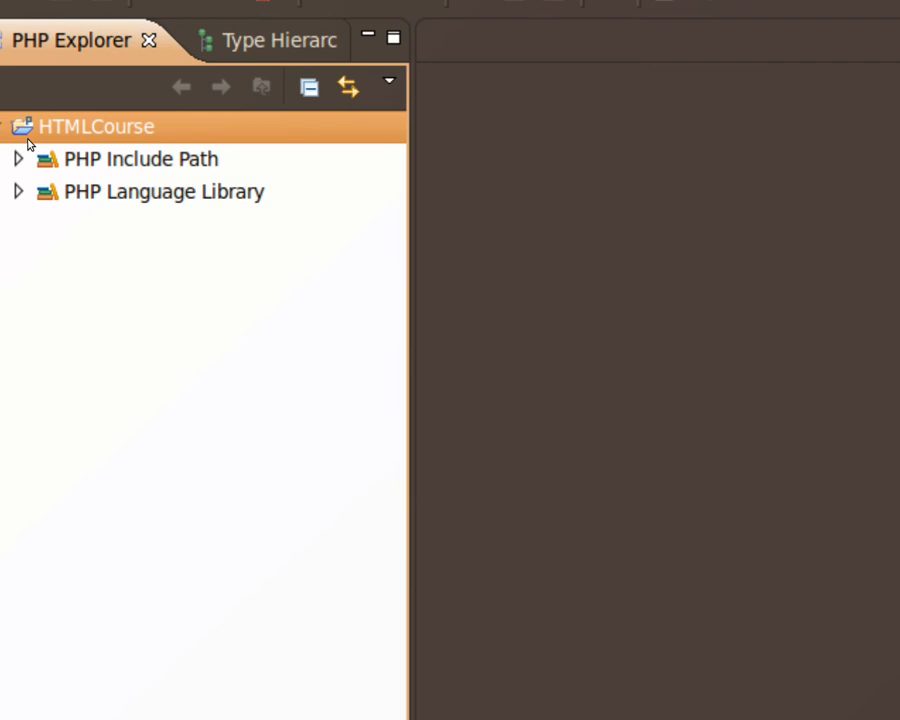
Step: Add a new PHP file named index.html to HTMLCourse from its context menu
right_click(97, 126)
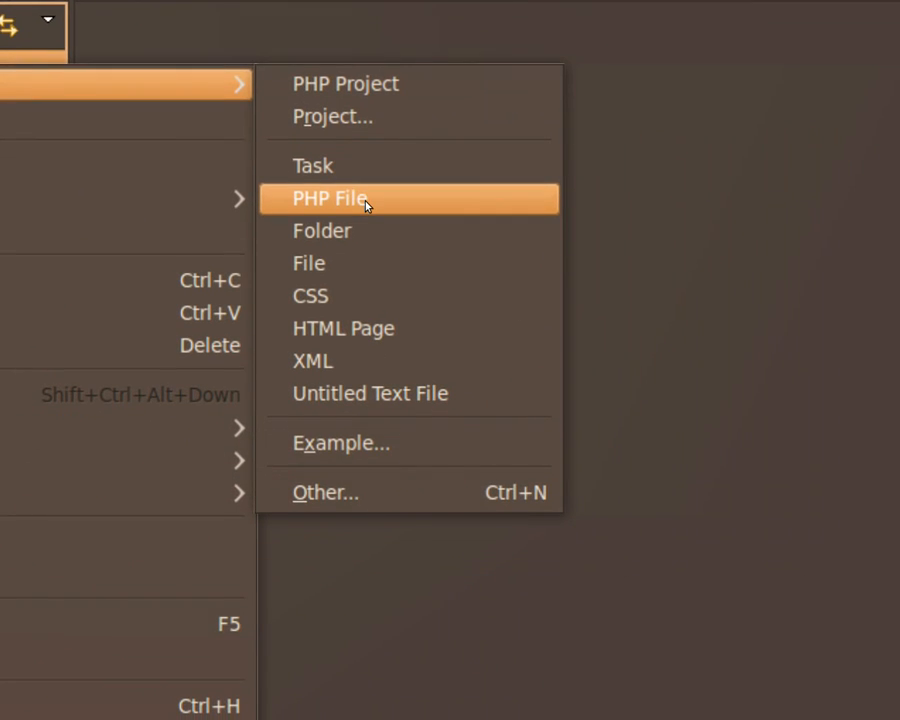
mouse_move(359, 283)
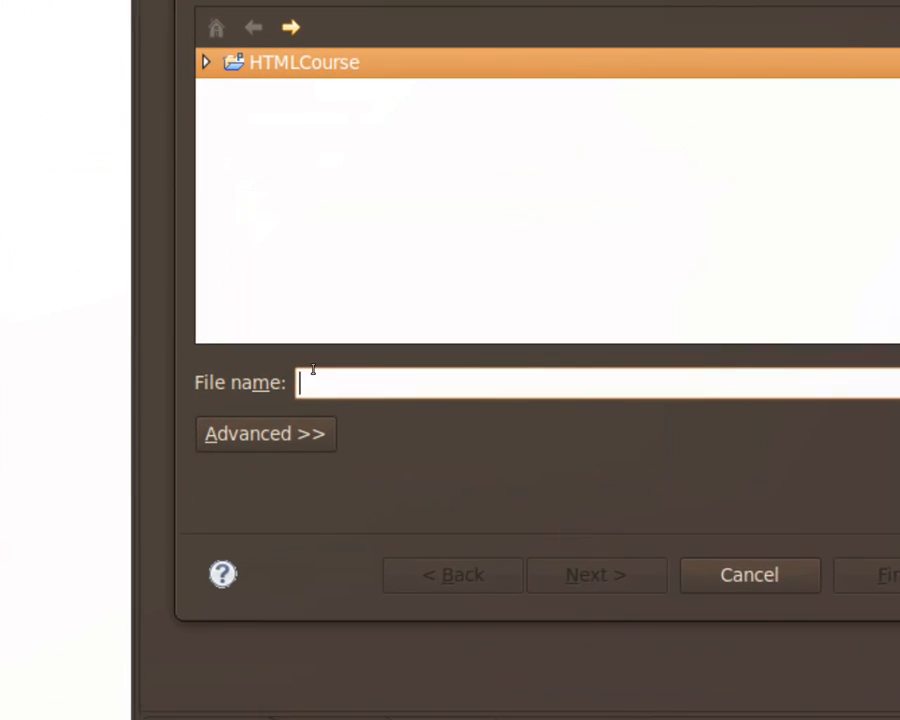
text(index)
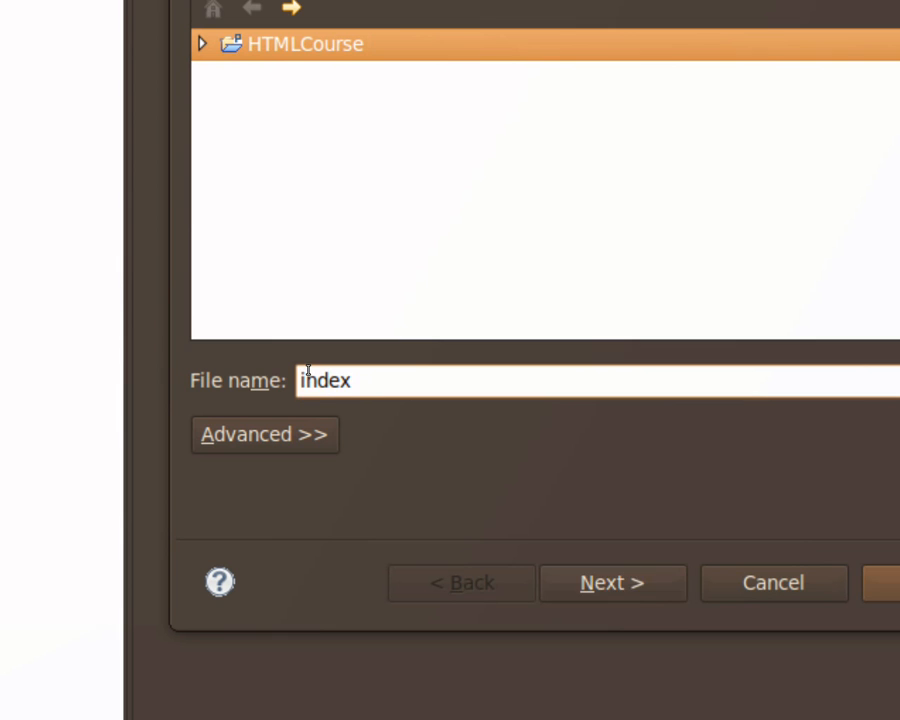
text(.html)
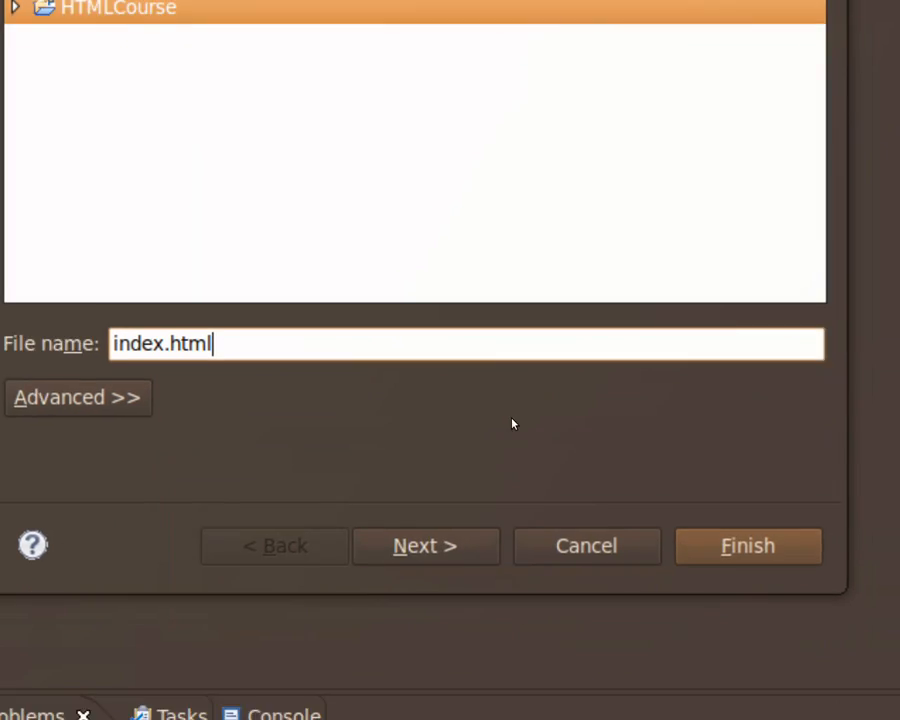
click(747, 545)
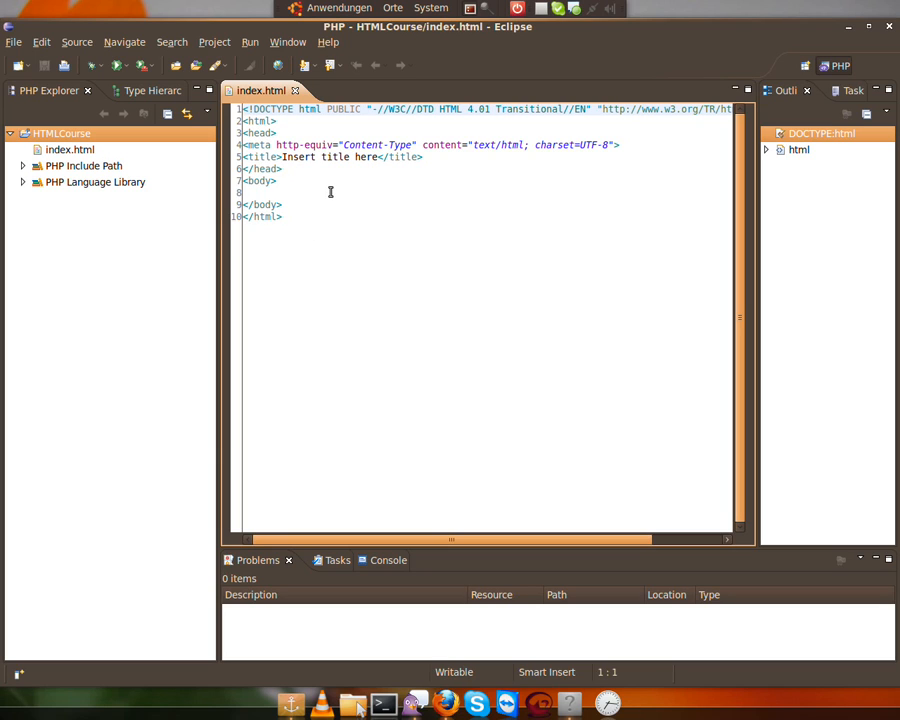
mouse_move(445, 703)
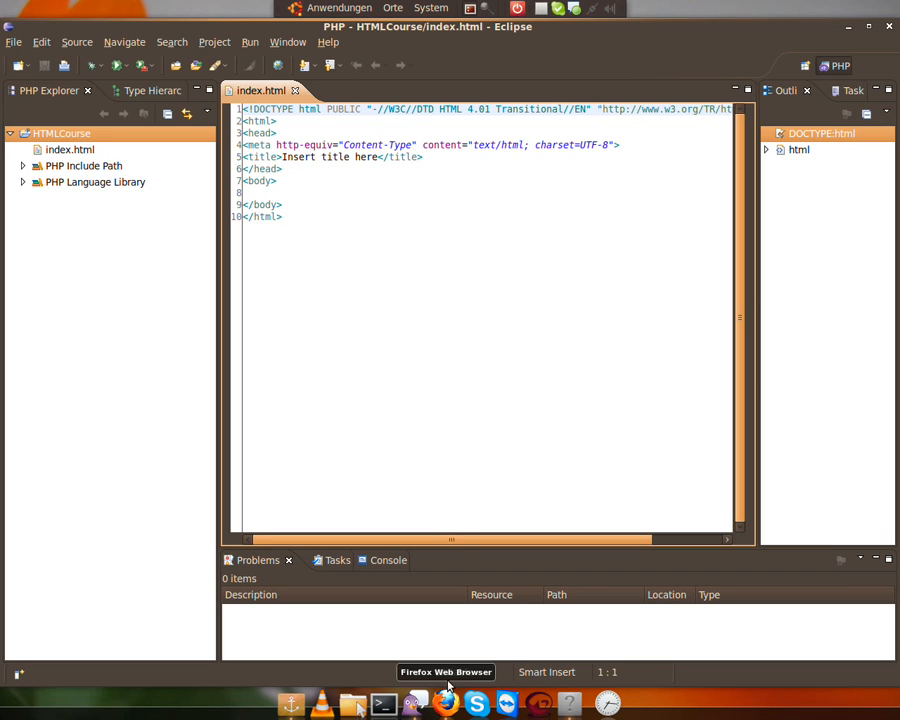
Step: Type 'Hi' on the empty line inside the body of index.html
click(280, 192)
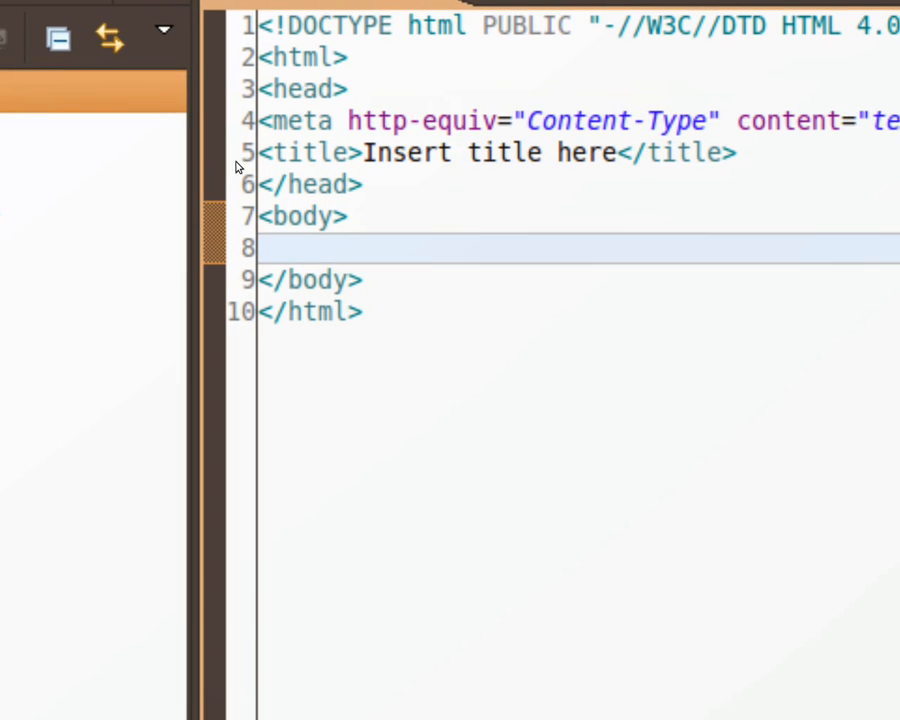
text(Hi)
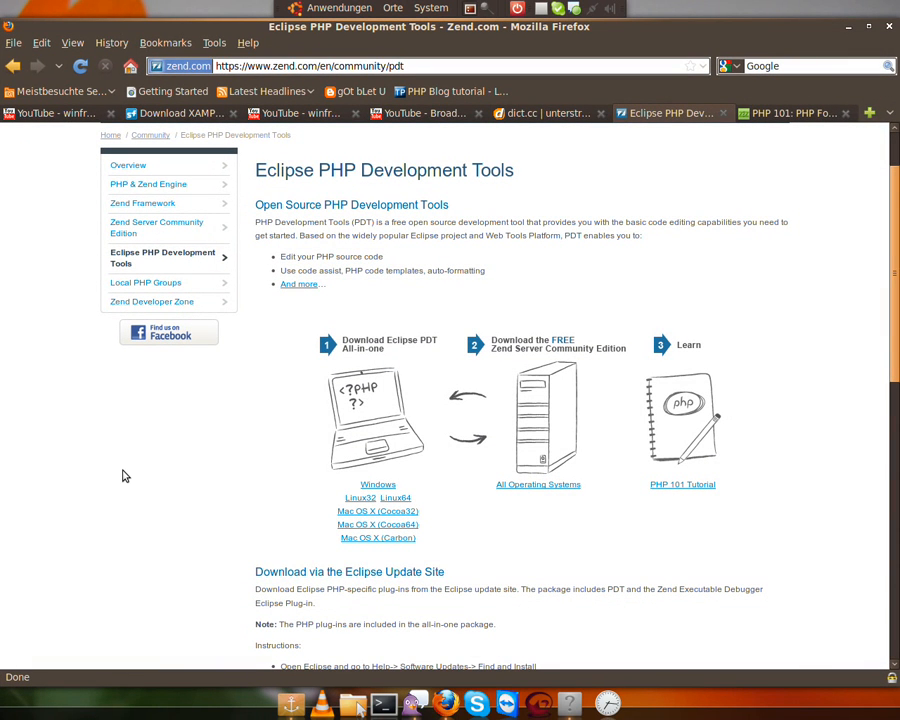
mouse_move(591, 436)
text(localhost/)
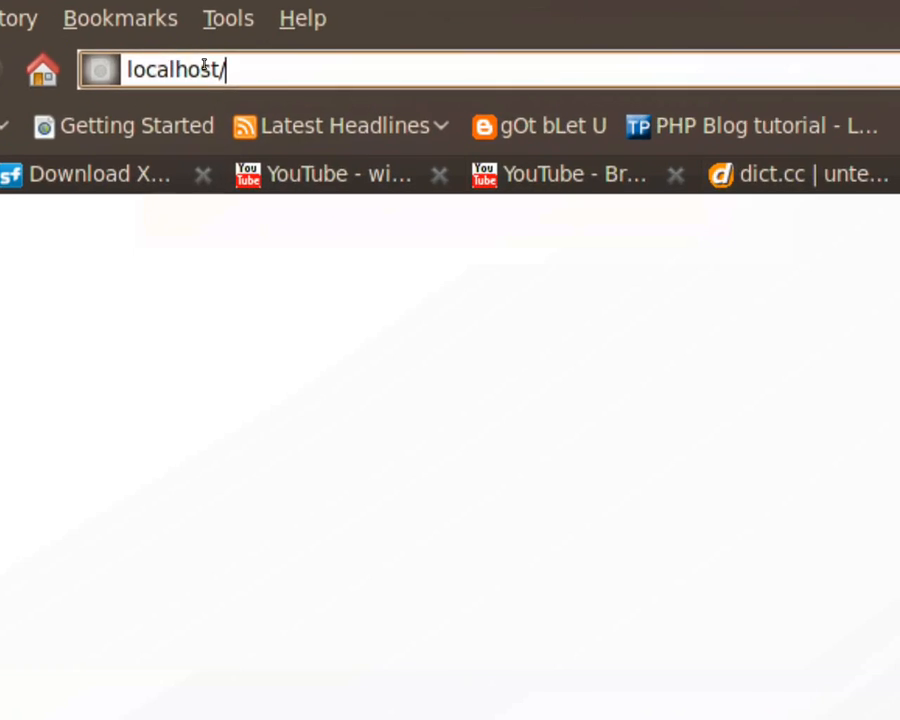
Step: Enter localhost/HTMLCourse in the Firefox address bar
text(HTML)
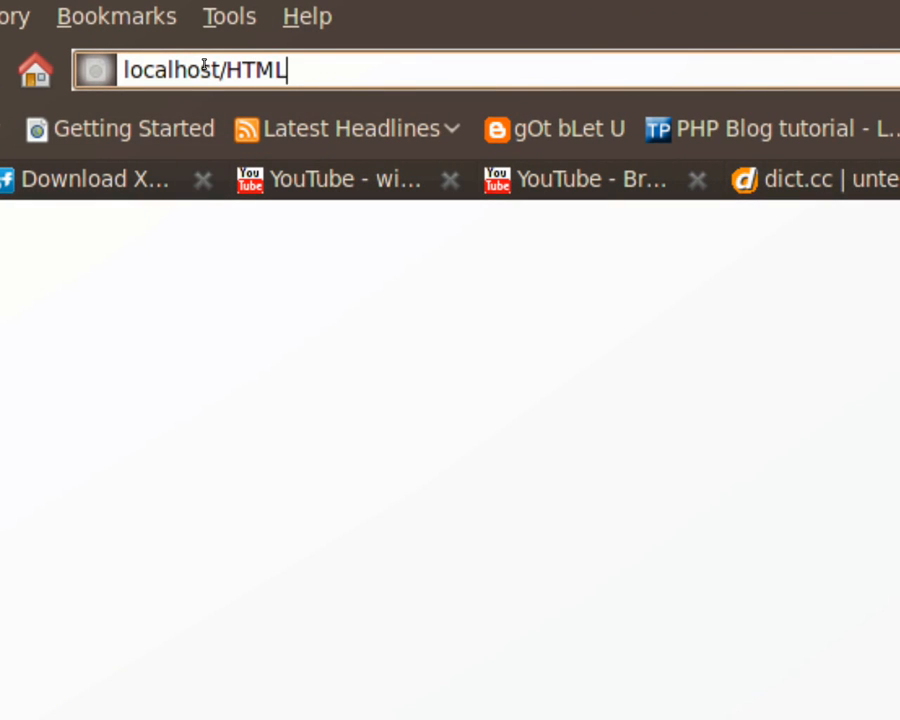
text(Course)
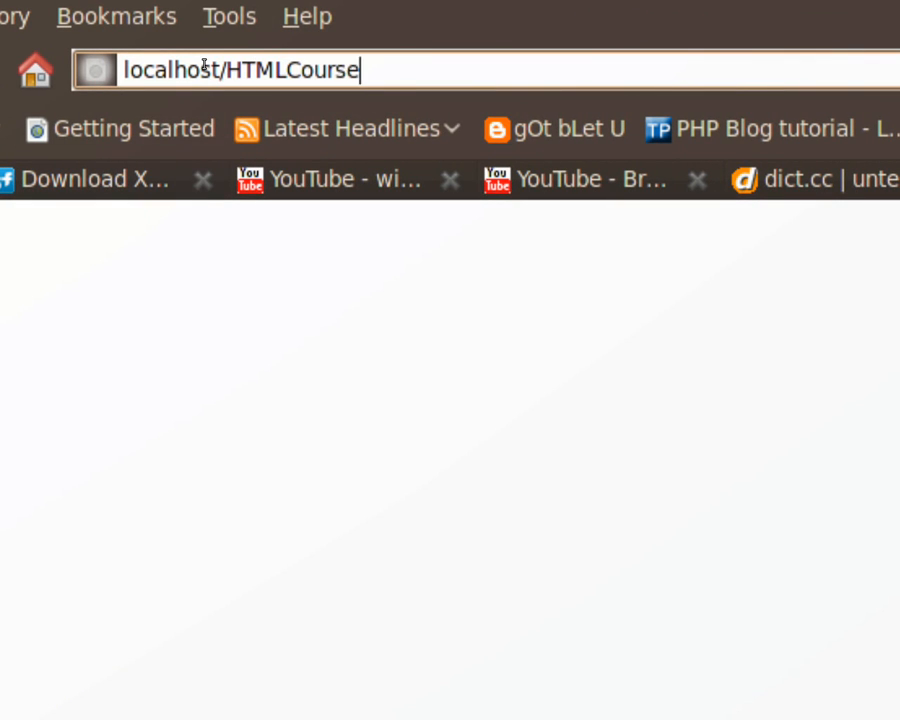